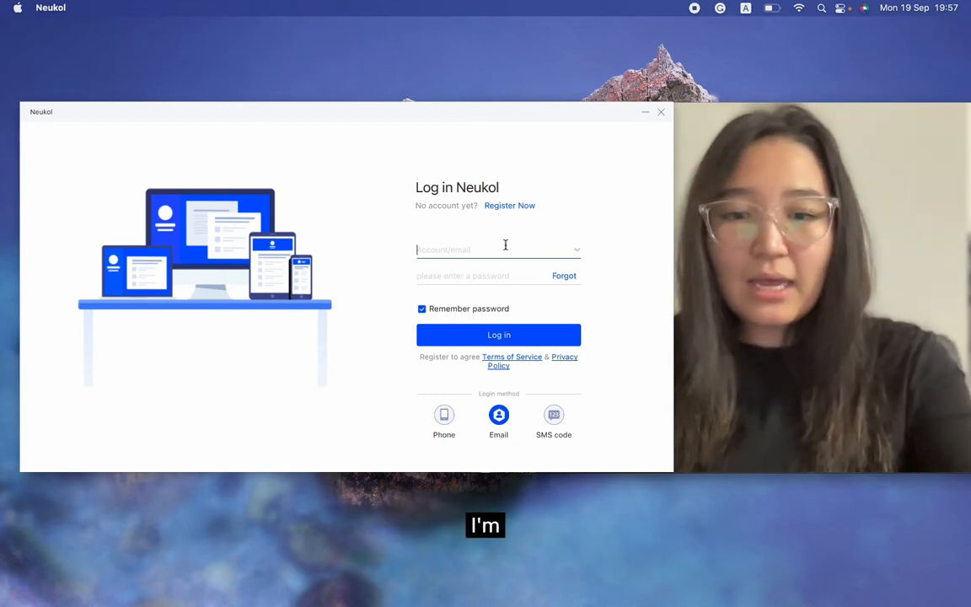
Log in to Neukol with the remembered sofiya account details.
text(sofiya)
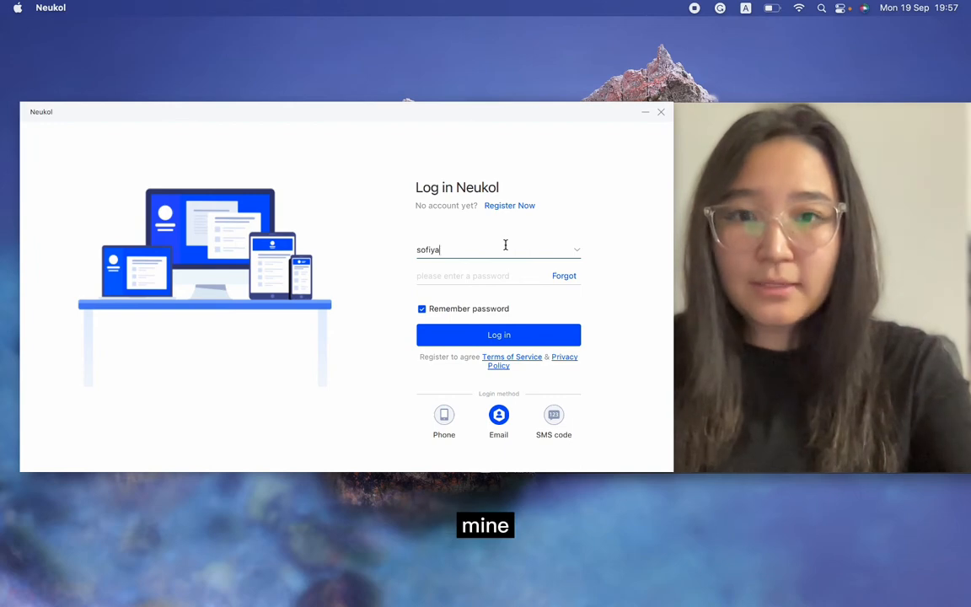
click(498, 334)
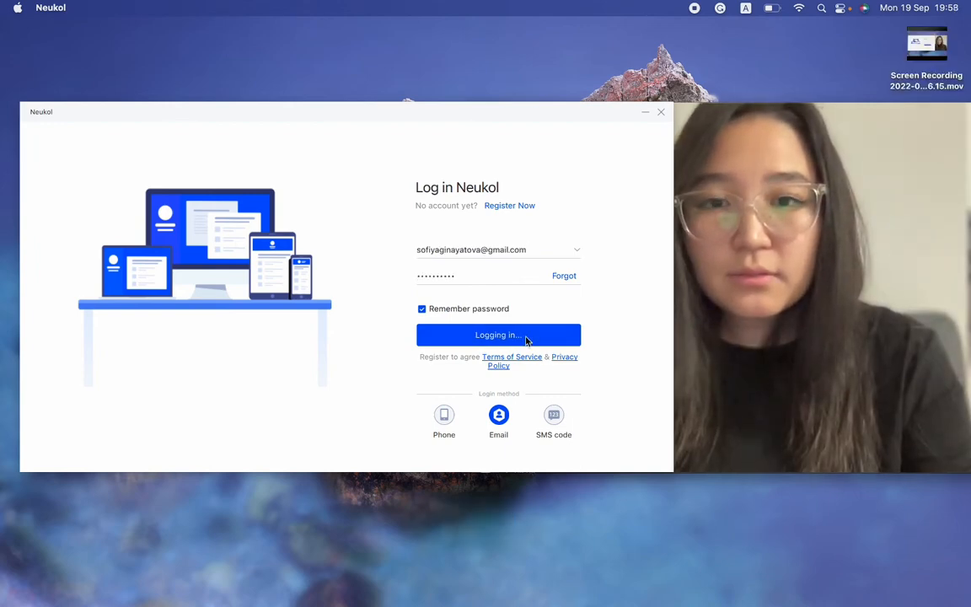
click(498, 334)
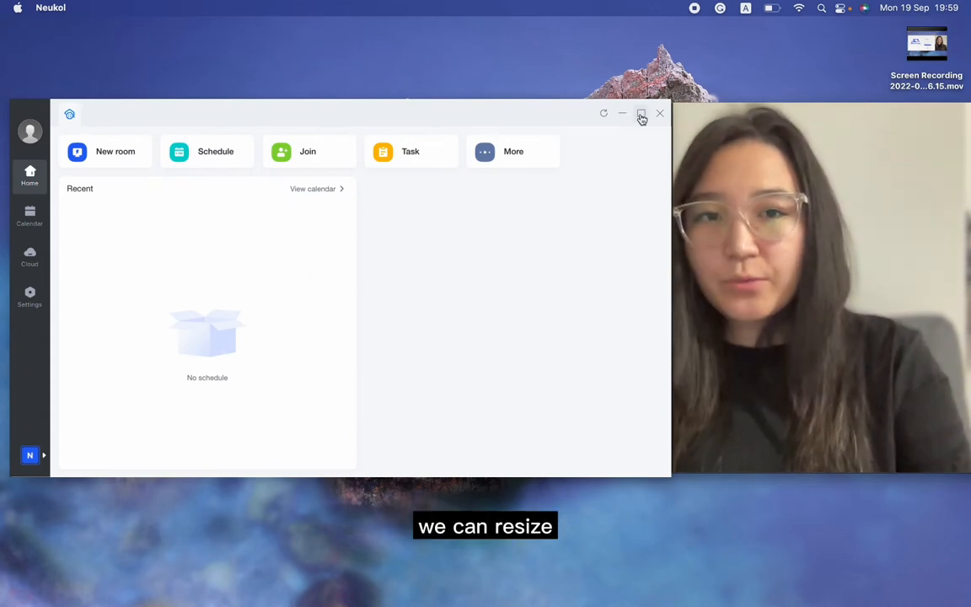
Maximize the home window, preview and close a new room's device test, then view More.
click(641, 114)
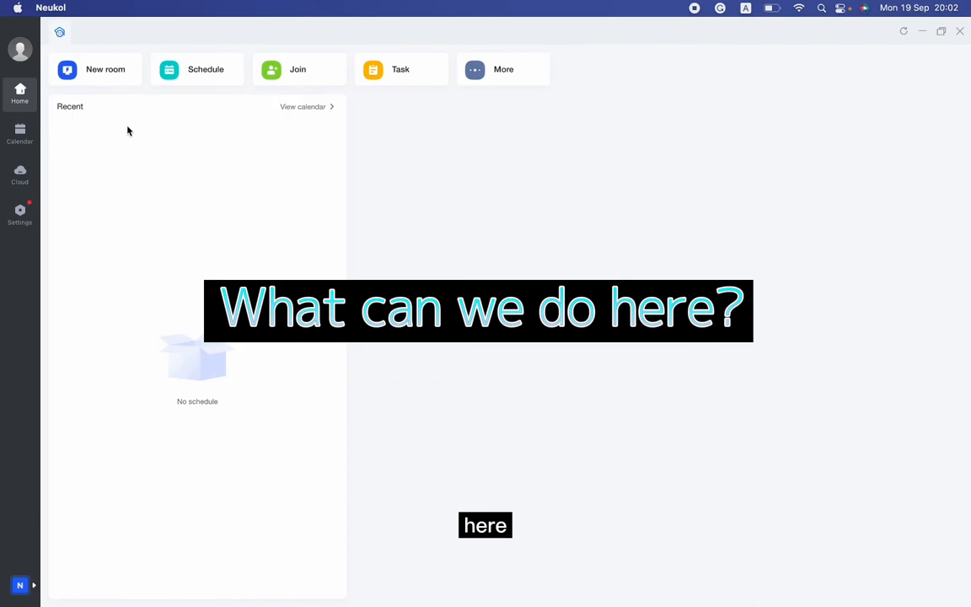
click(94, 69)
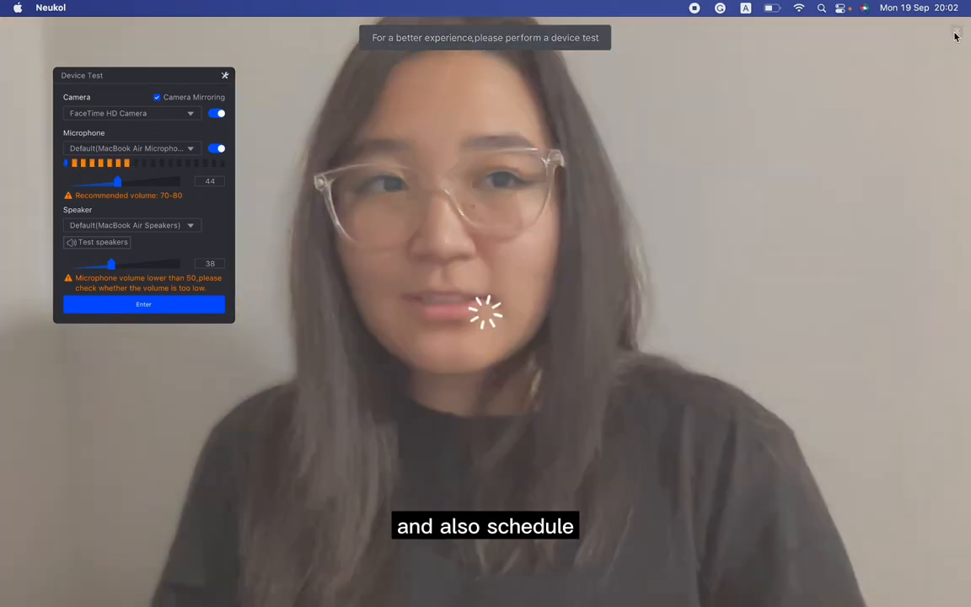
click(144, 304)
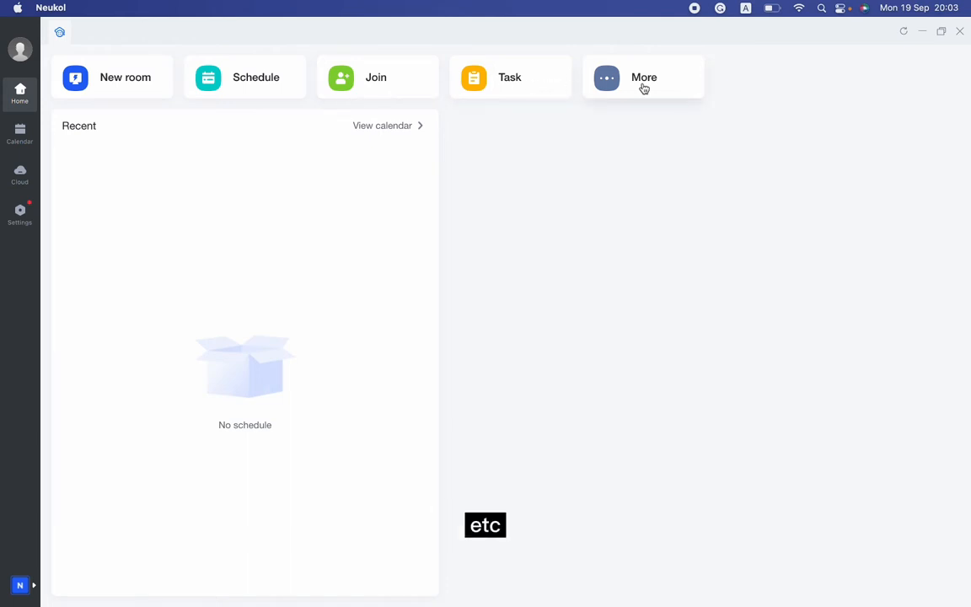
click(19, 133)
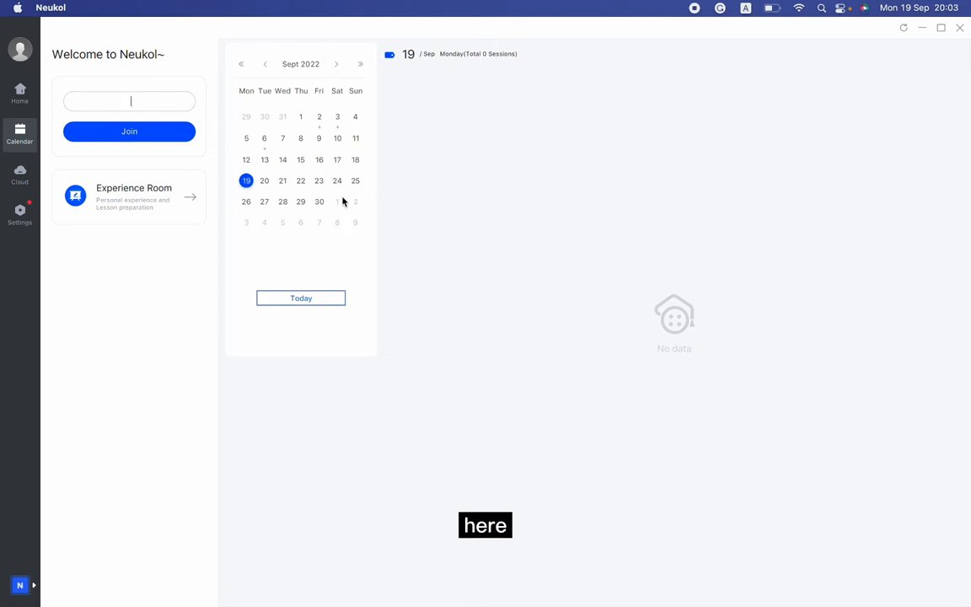
Review the ended demo-20 session on 3 September 2022, then return Home.
click(338, 117)
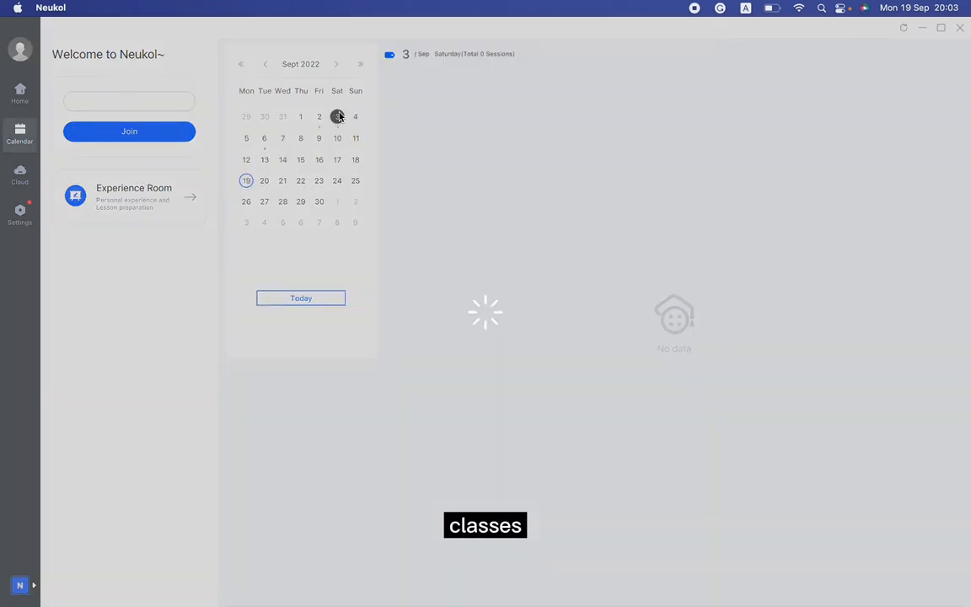
click(337, 117)
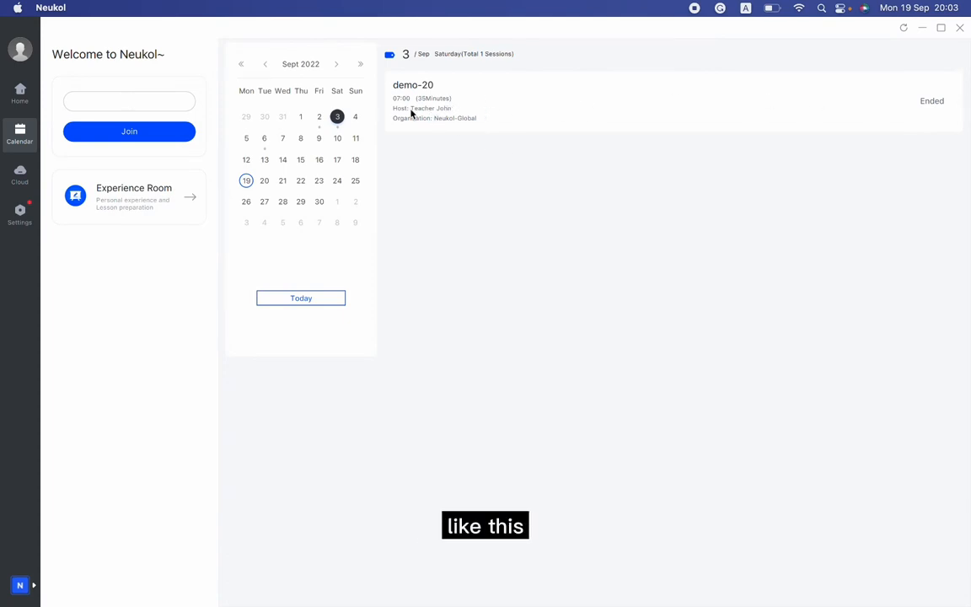
click(19, 92)
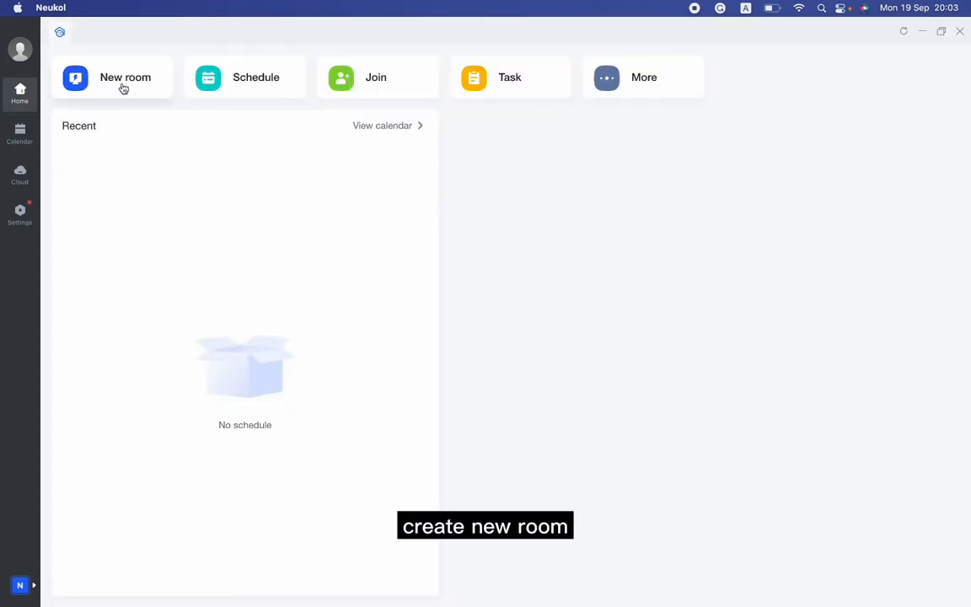
Enter a new class room, copy and share room ID 664 115, and postpone recording.
click(125, 77)
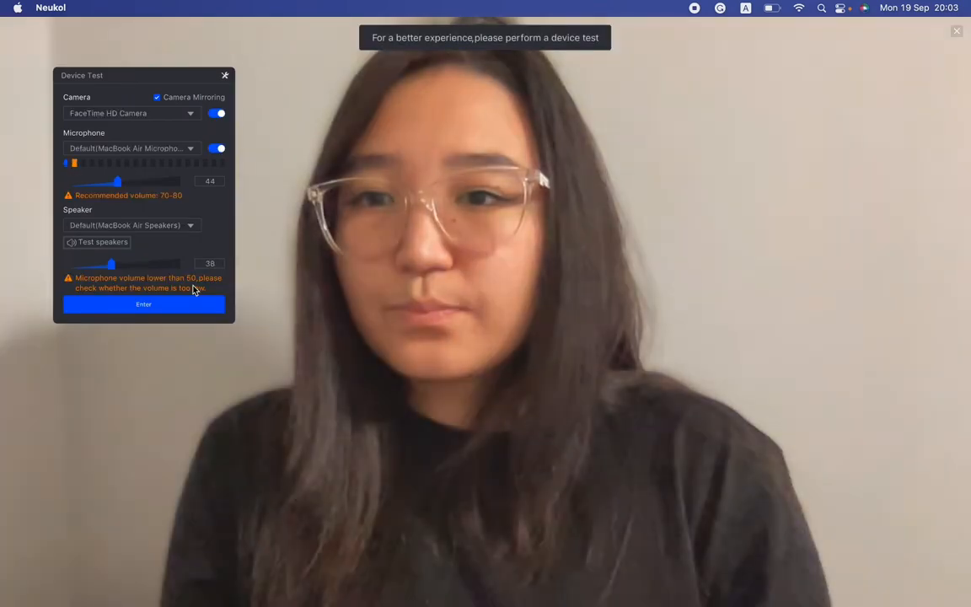
click(143, 304)
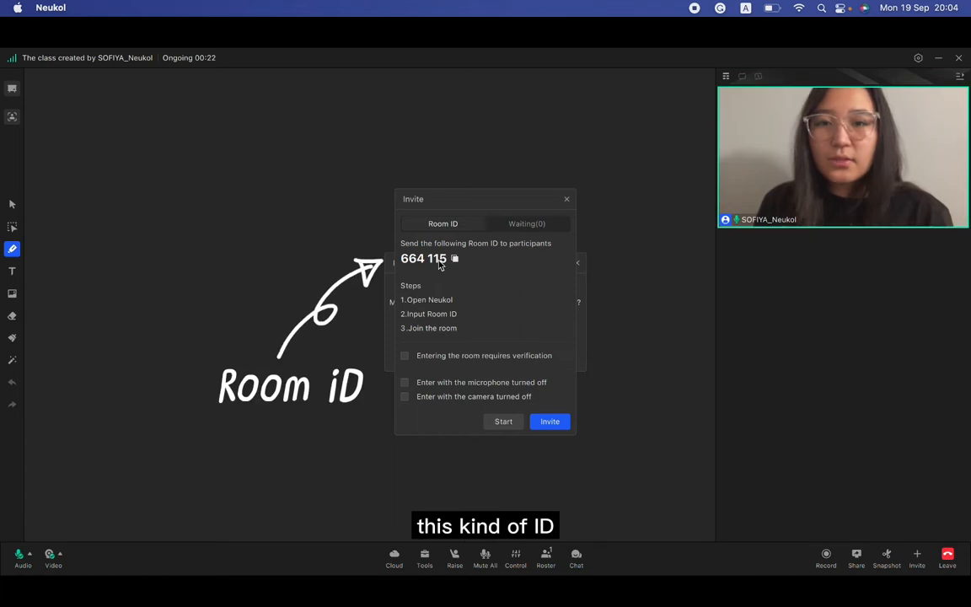
click(454, 259)
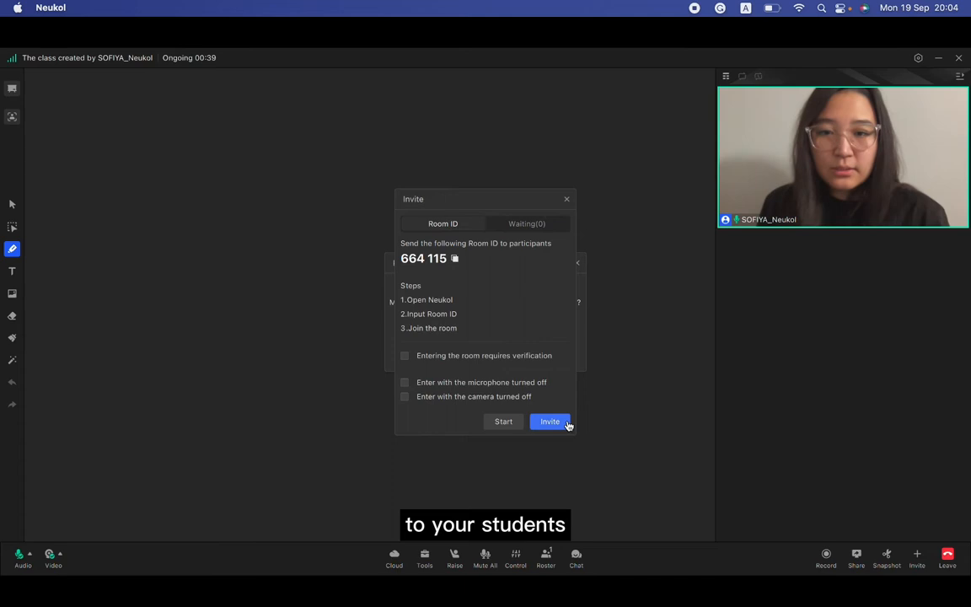
click(455, 258)
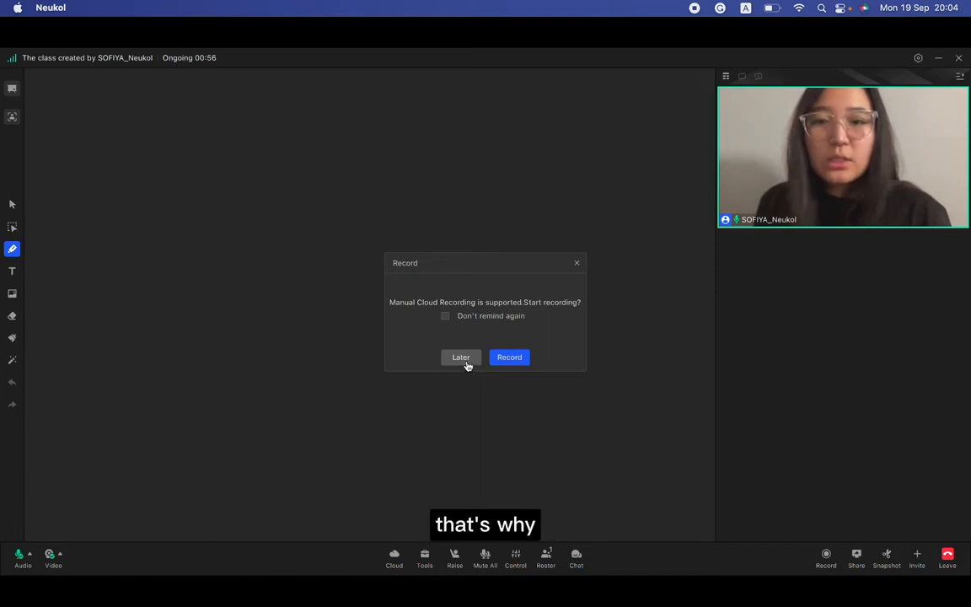
click(460, 357)
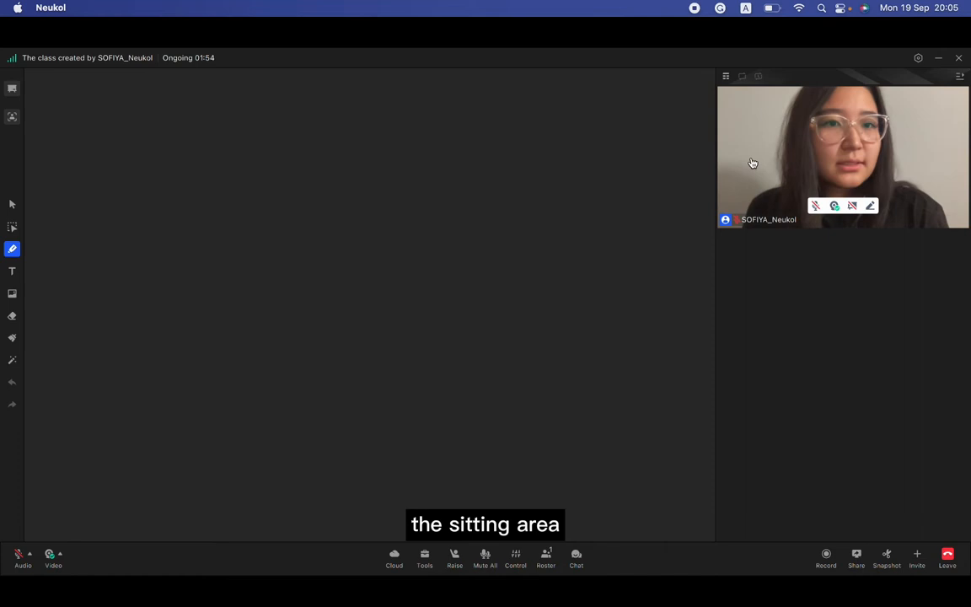
Put the student's video on stage, resize it, and return it to the video list.
click(724, 76)
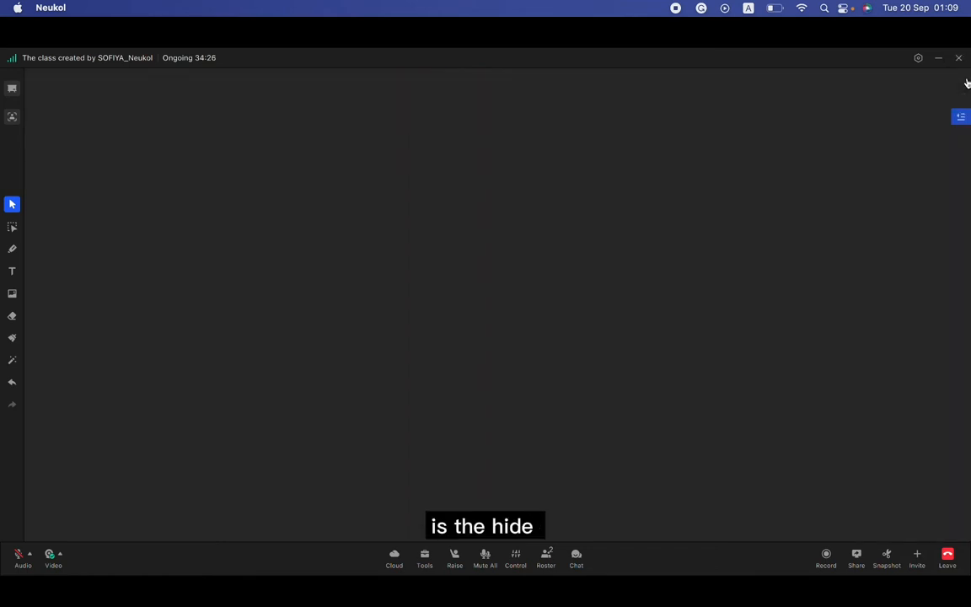
click(575, 556)
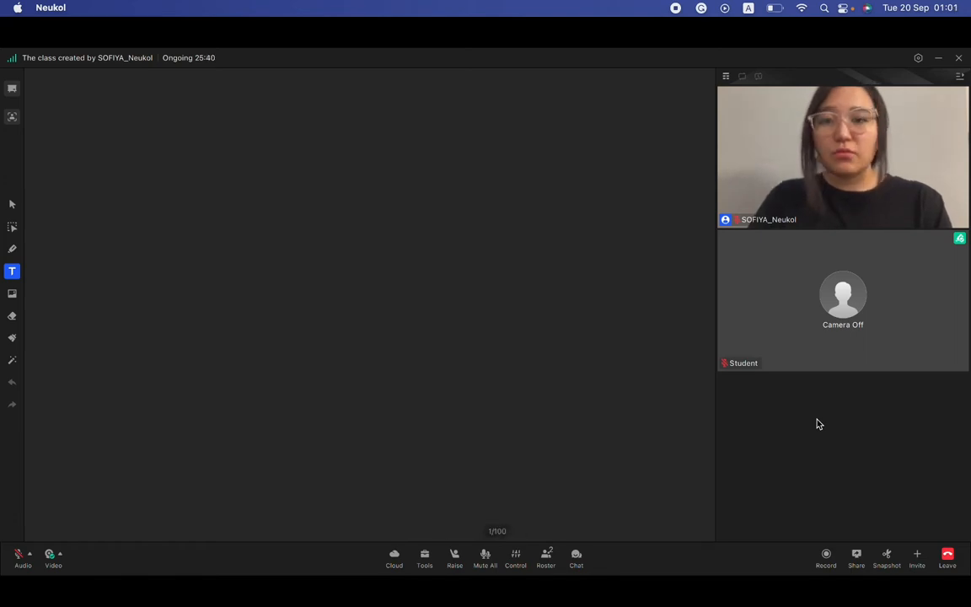
mouse_move(864, 306)
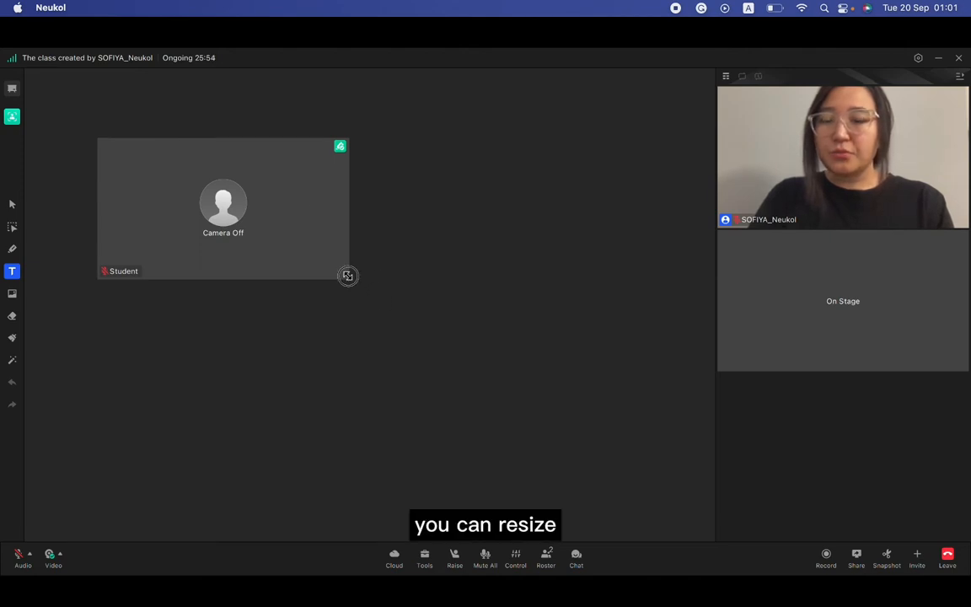
drag(348, 275, 497, 480)
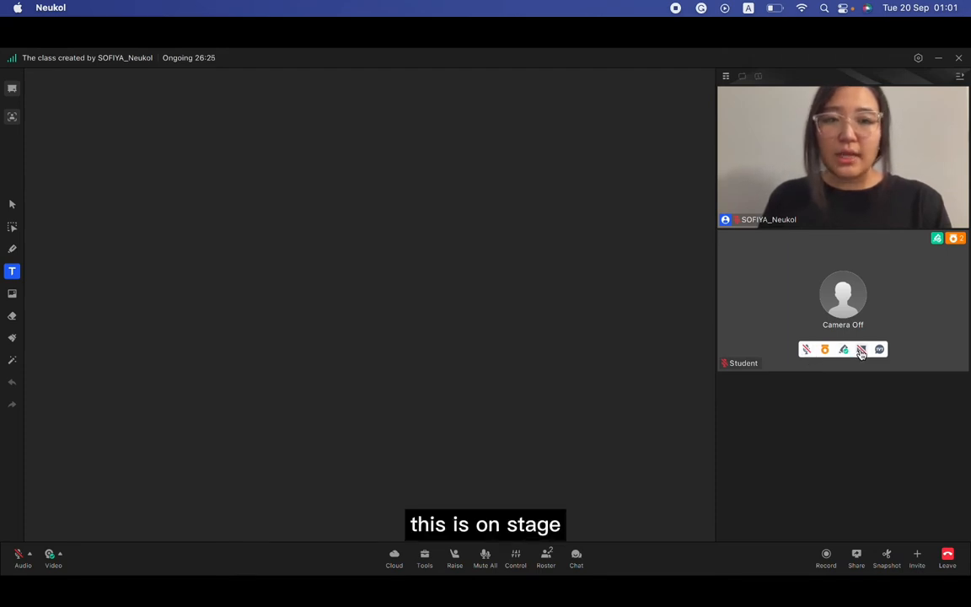
click(860, 349)
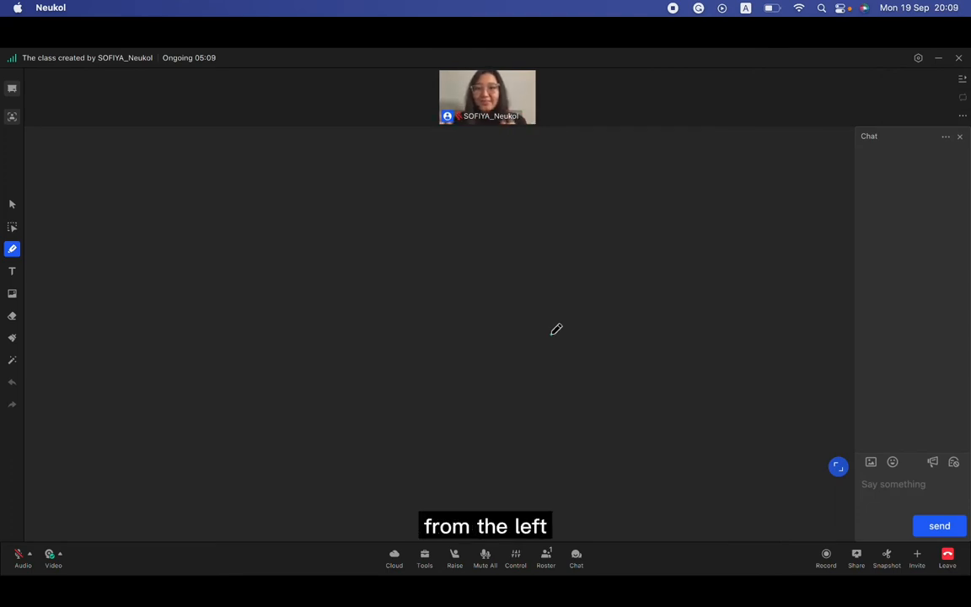
mouse_move(12, 204)
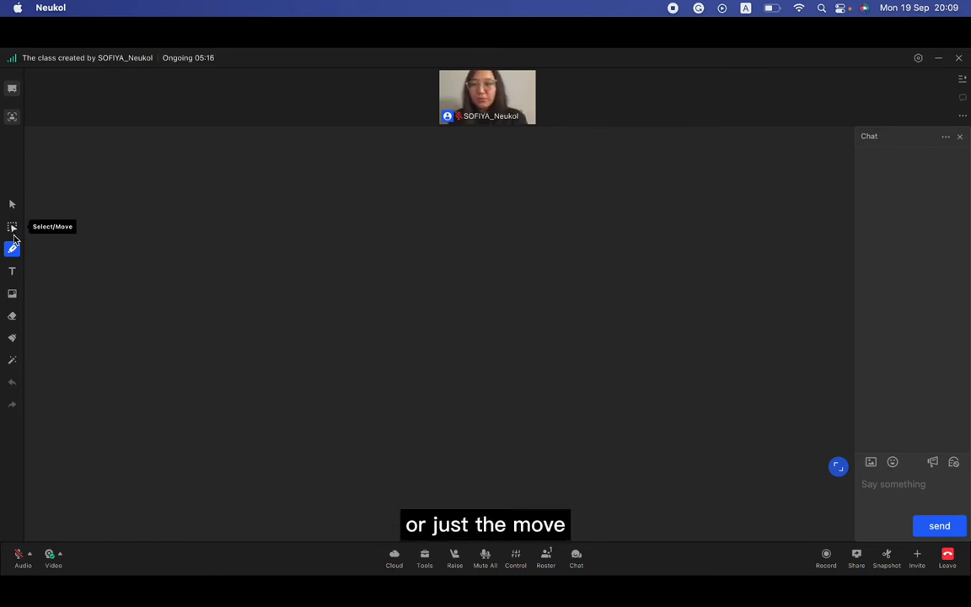
Draw a thin red squiggle, thick red crossing lines, and a thick yellow line.
click(12, 248)
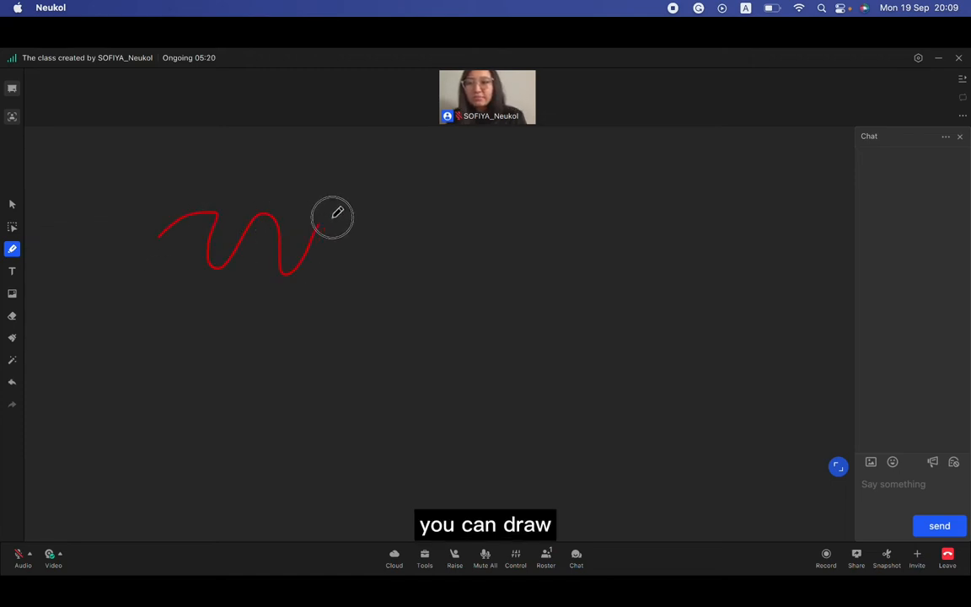
click(12, 249)
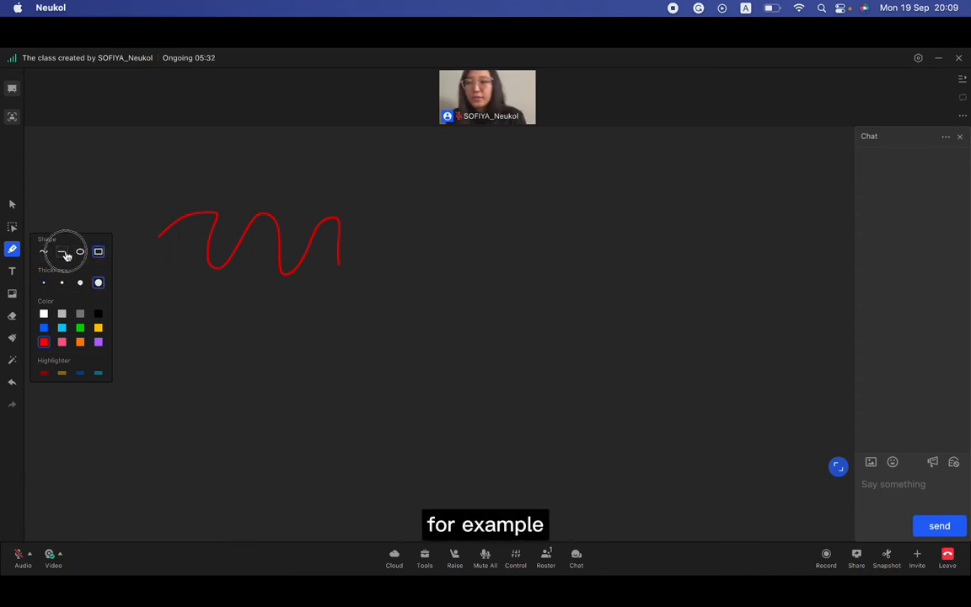
click(61, 252)
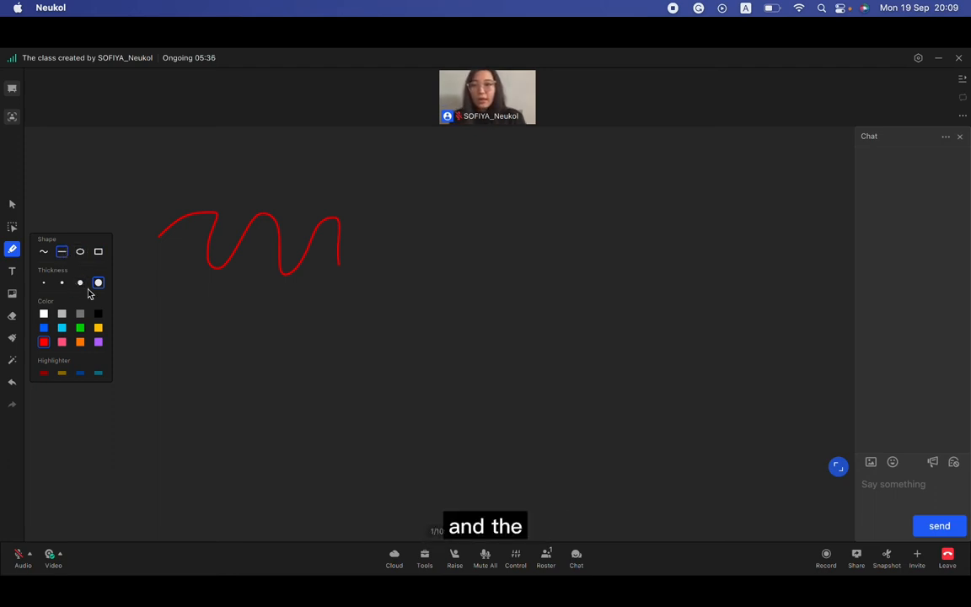
drag(430, 190, 476, 434)
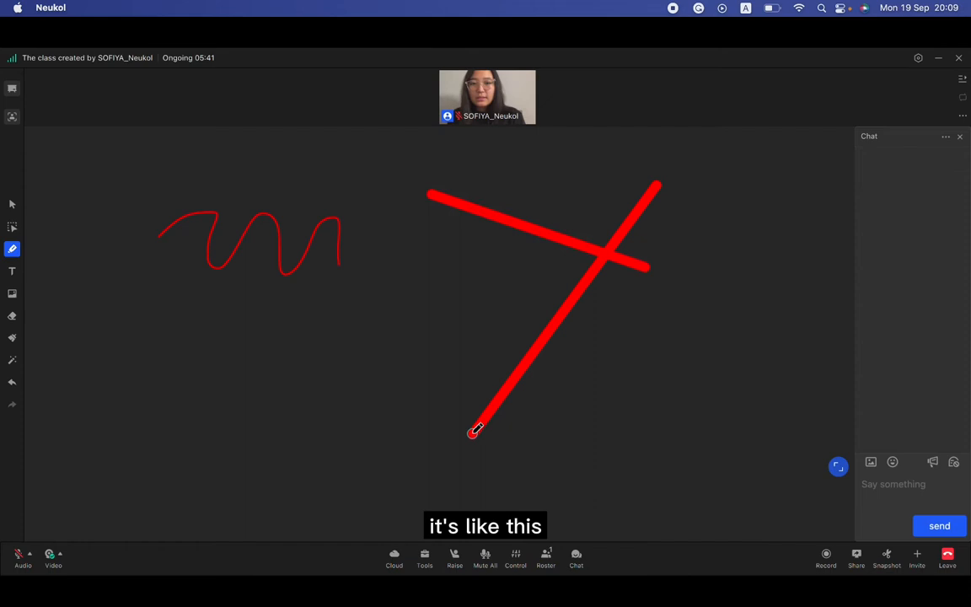
click(12, 249)
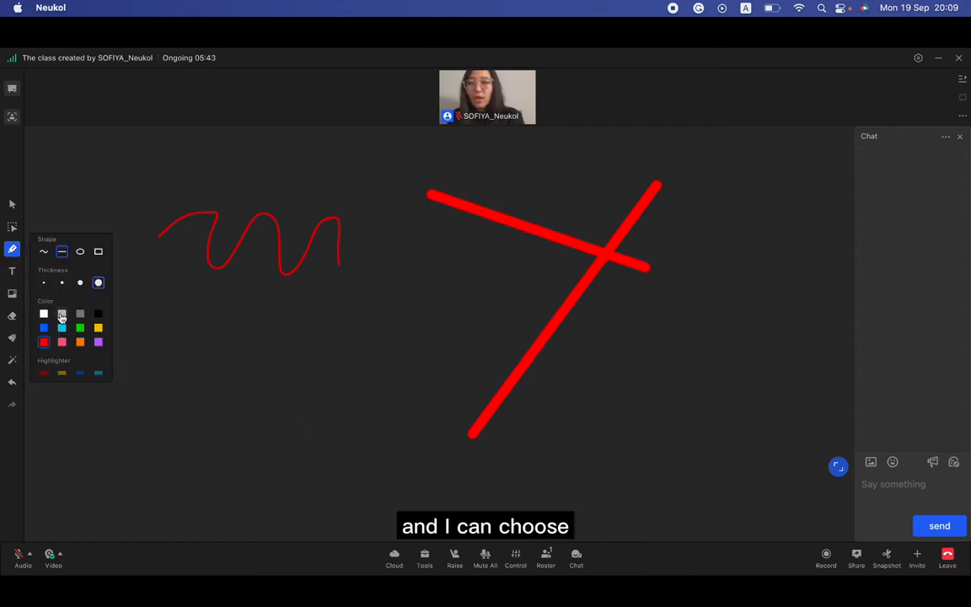
click(99, 328)
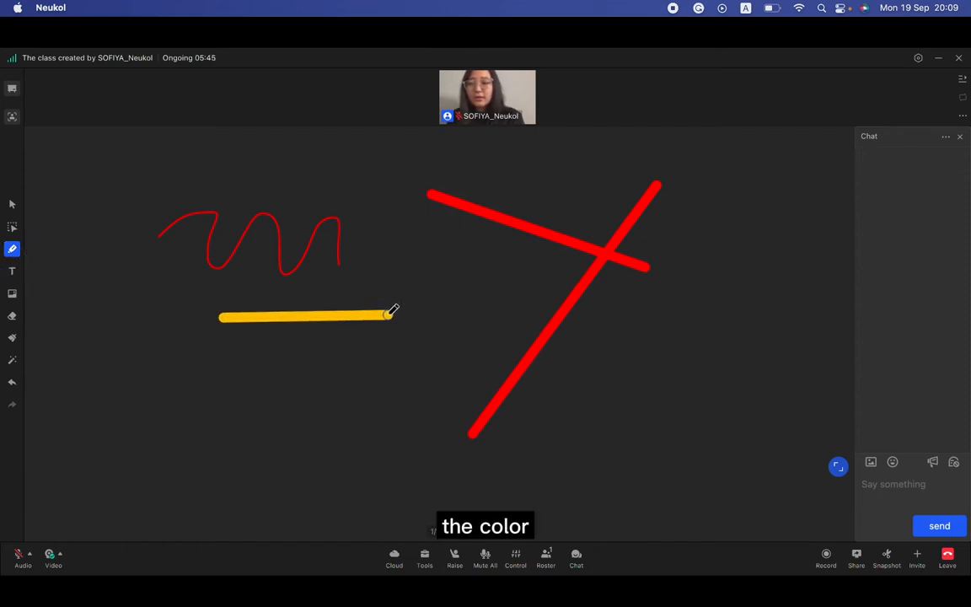
click(12, 248)
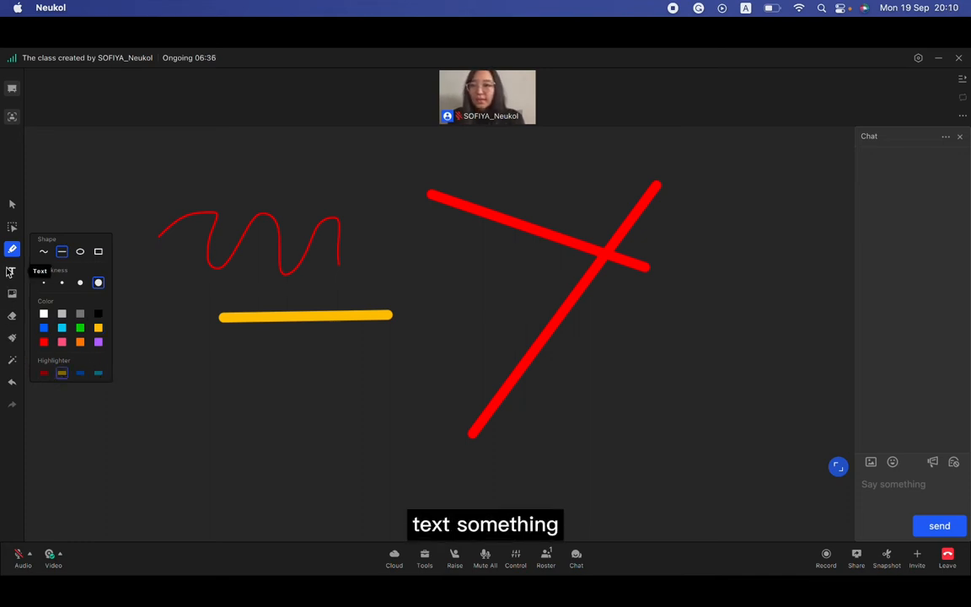
Write 'Hello World!' on the whiteboard, then bring up the Picture upload dialog.
click(12, 271)
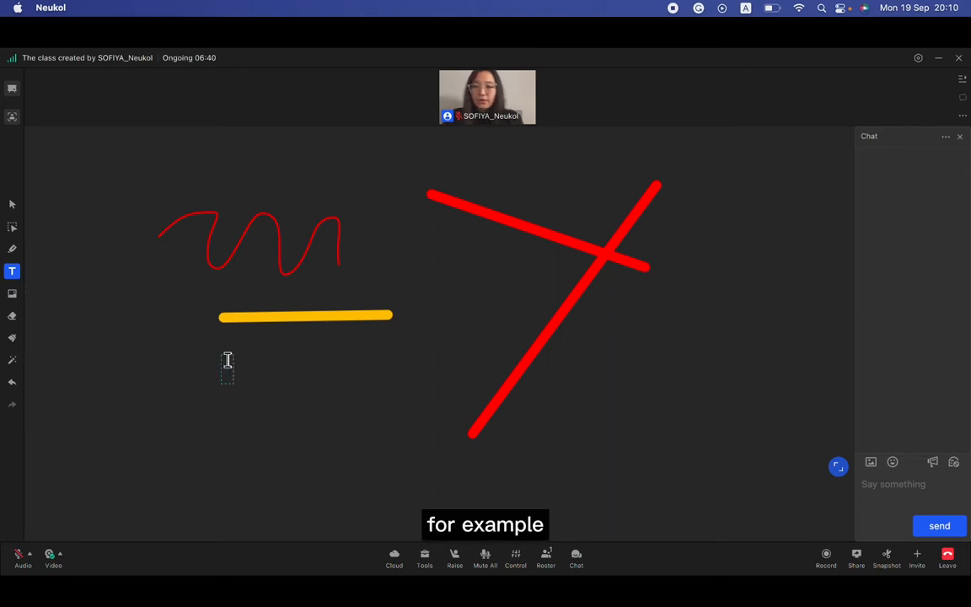
text(Hello W)
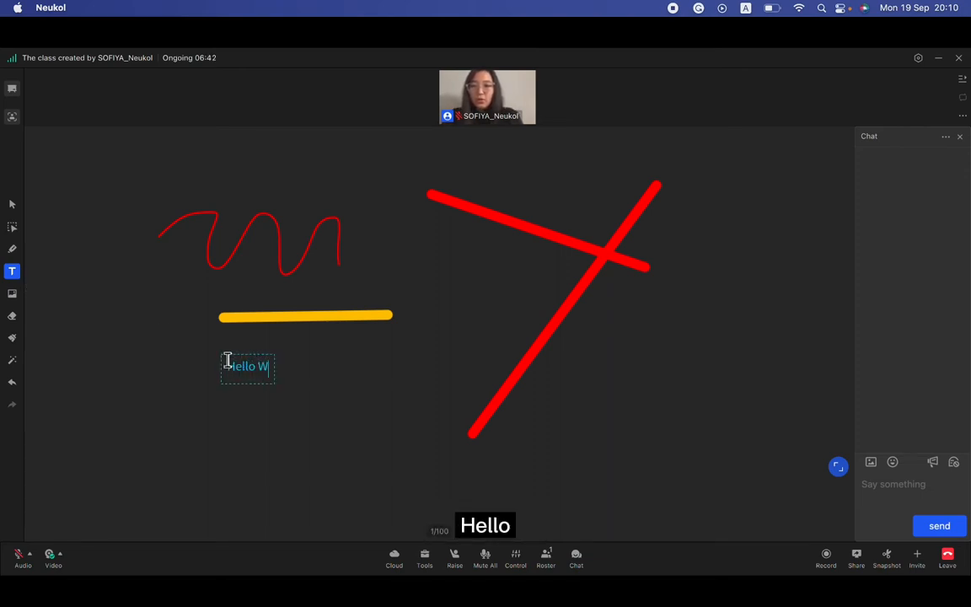
text(orld!)
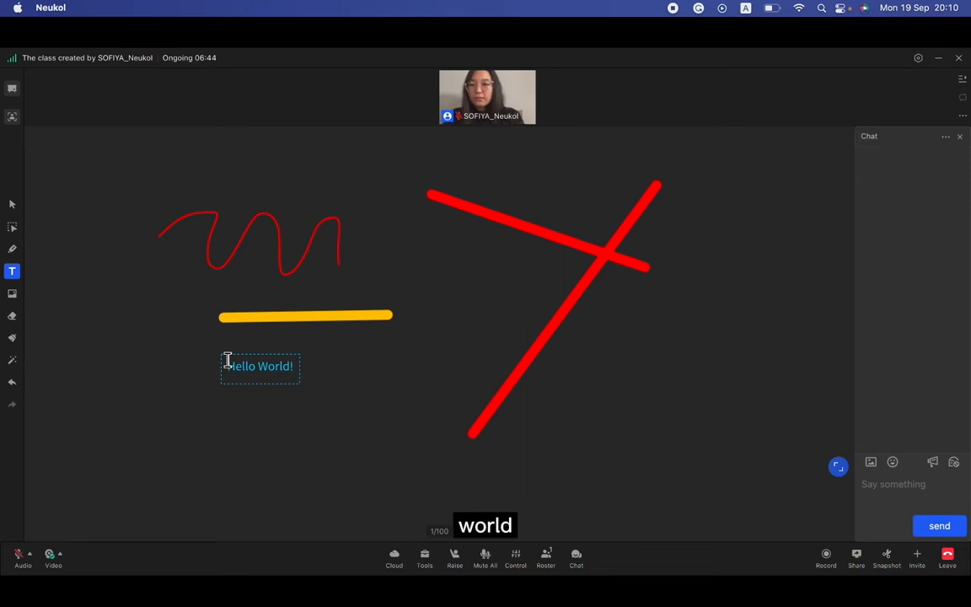
click(12, 248)
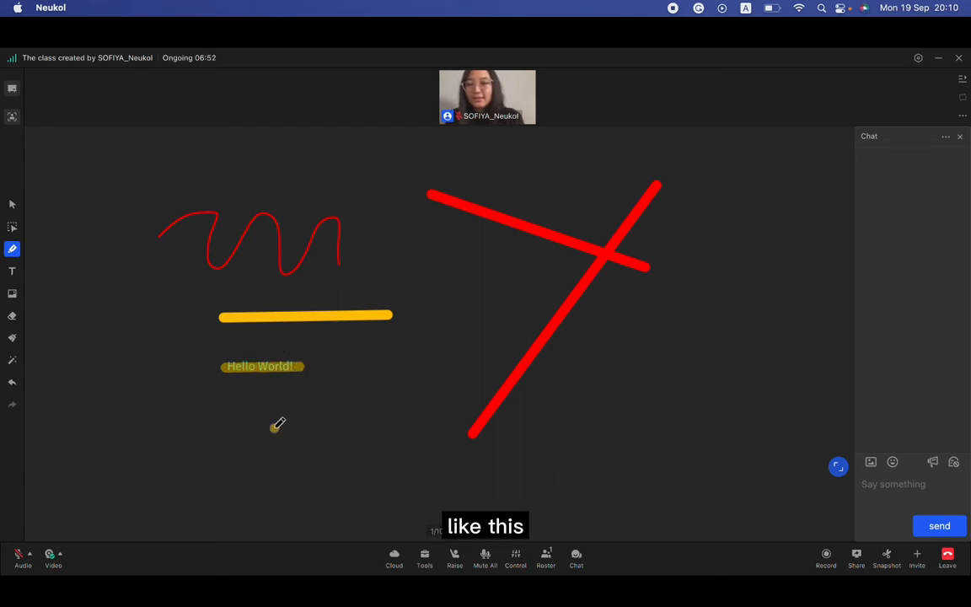
click(12, 270)
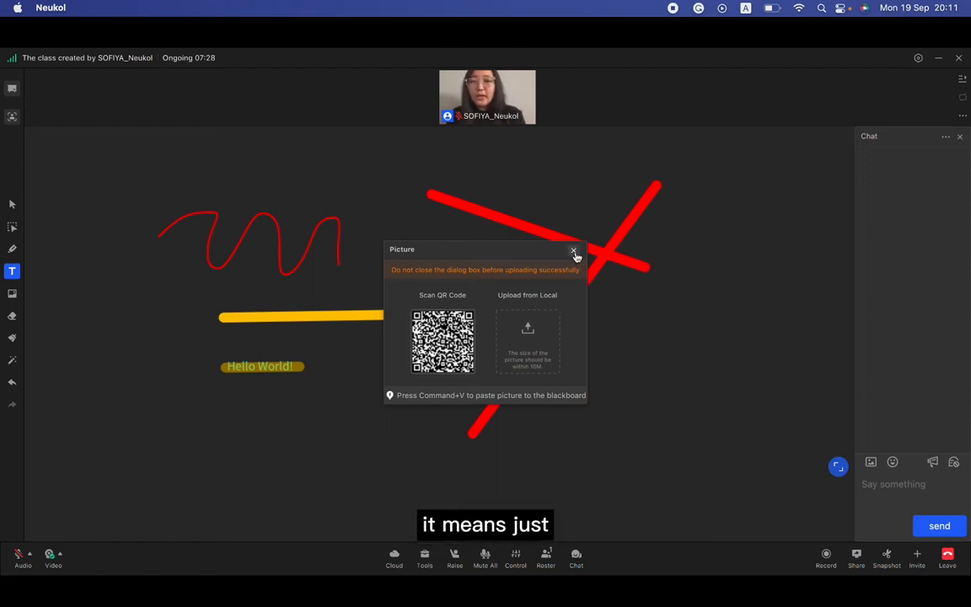
Close the Picture dialog and erase the squiggle, yellow line and Hello World text.
click(574, 254)
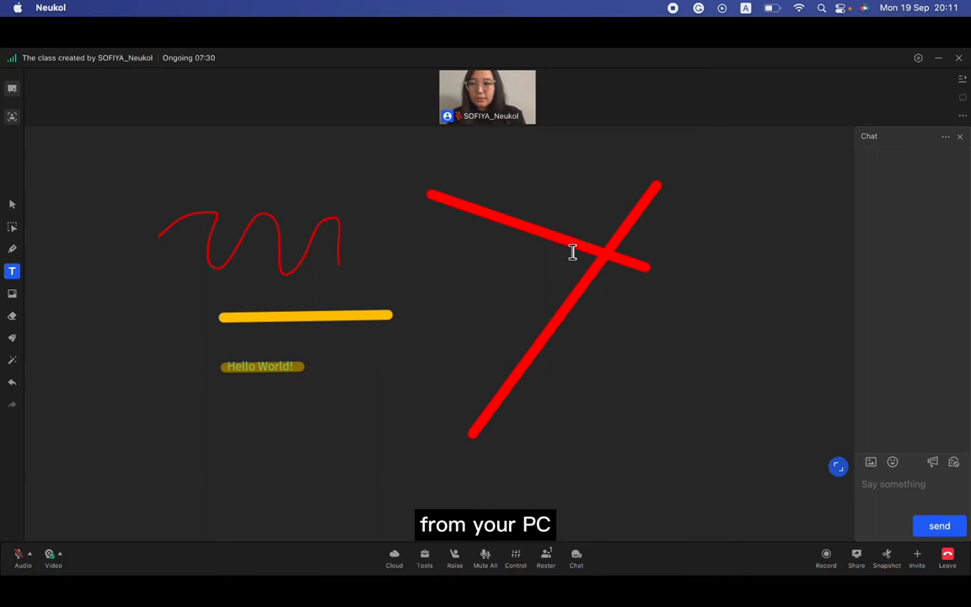
click(12, 315)
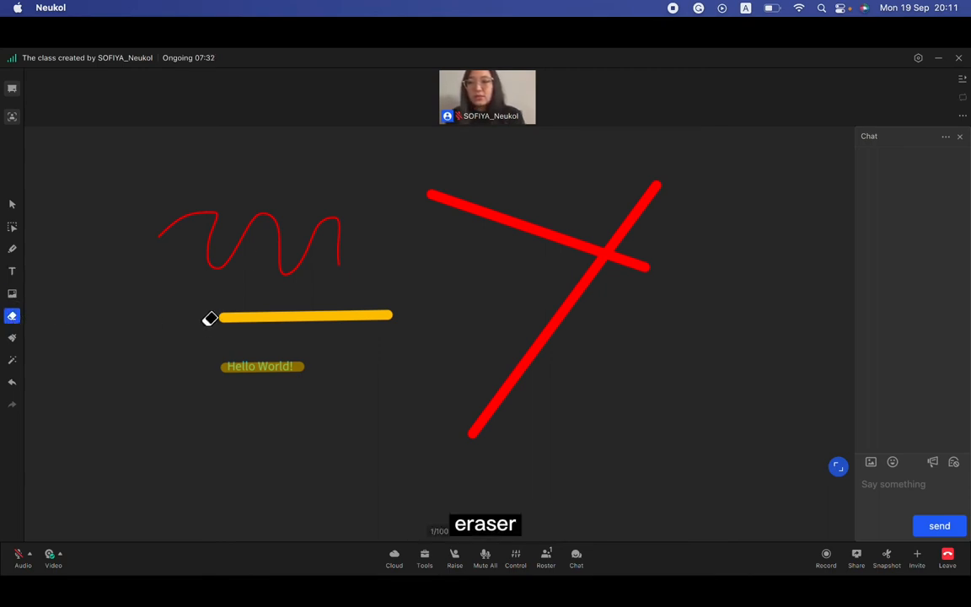
drag(209, 318, 245, 380)
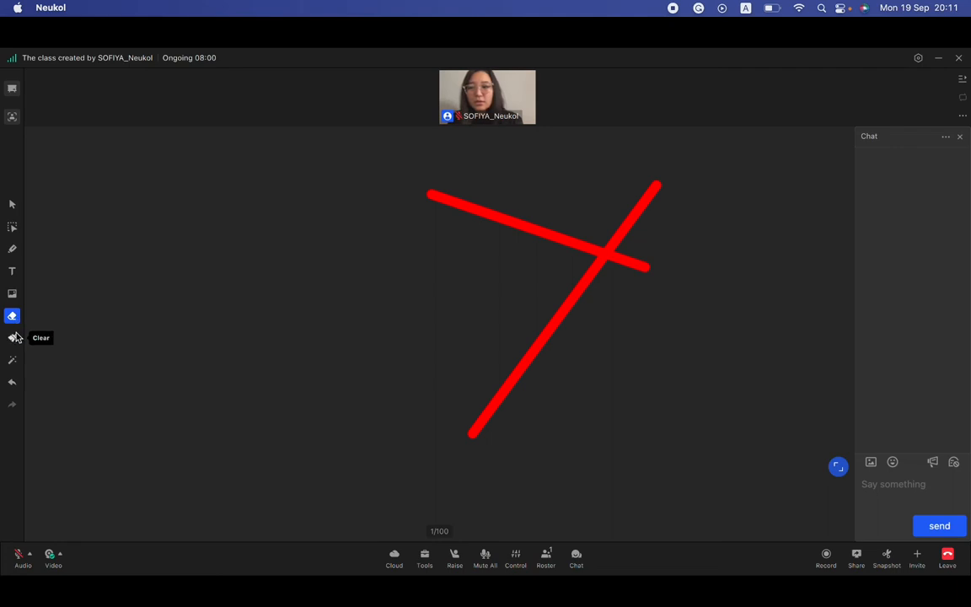
Clear the remaining red cross from the whiteboard and briefly show the laser pointer.
click(12, 337)
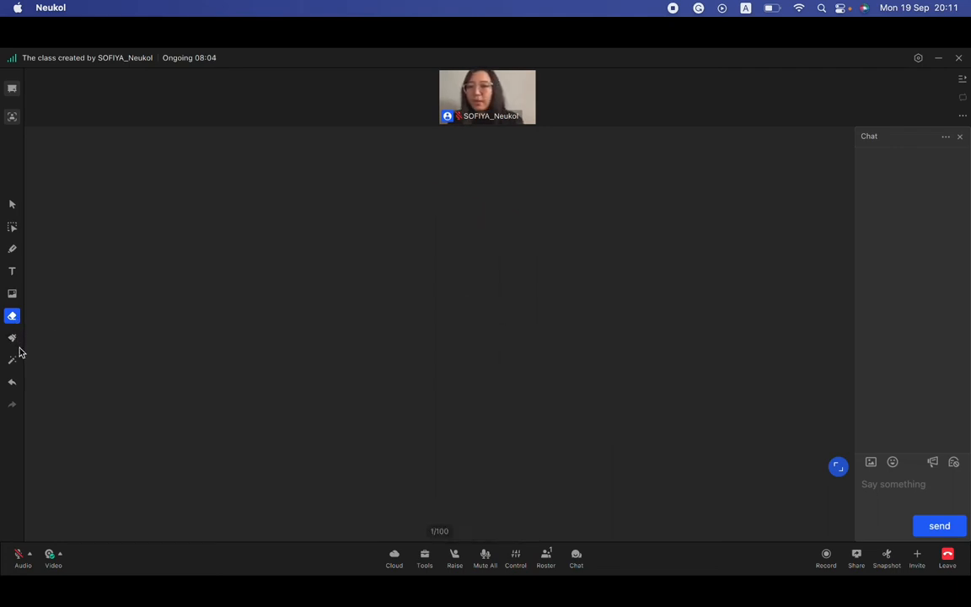
click(12, 360)
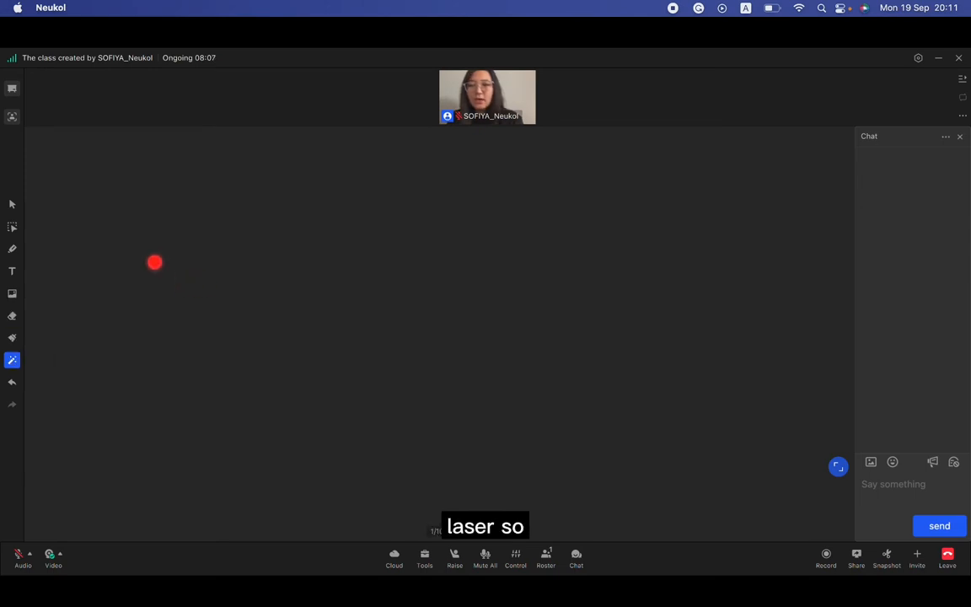
click(12, 270)
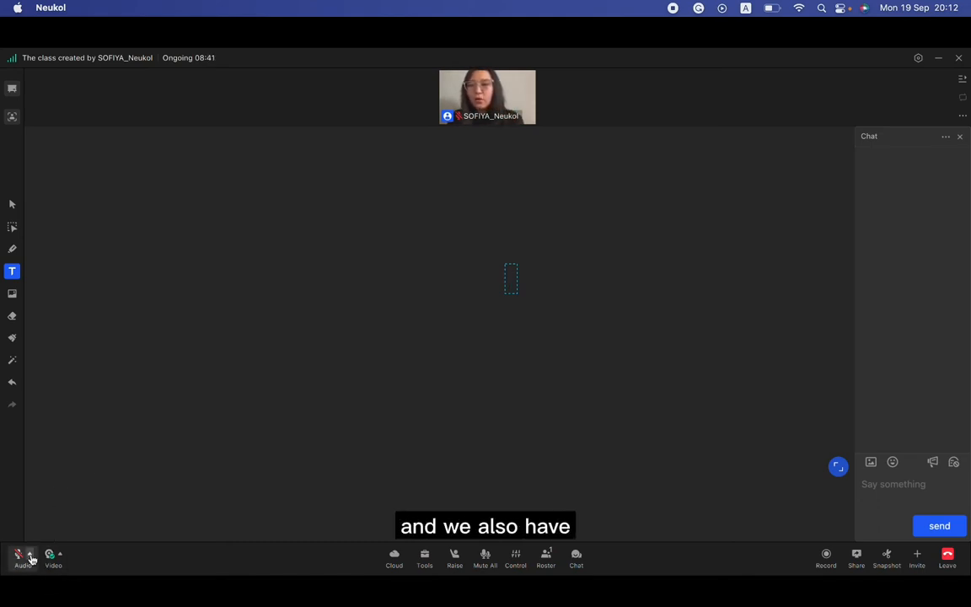
click(23, 558)
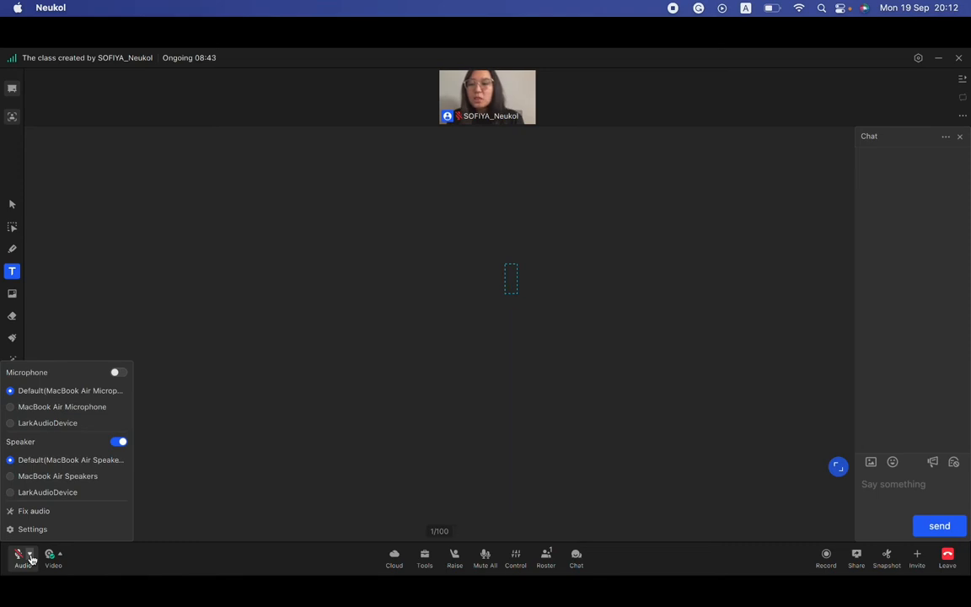
click(52, 558)
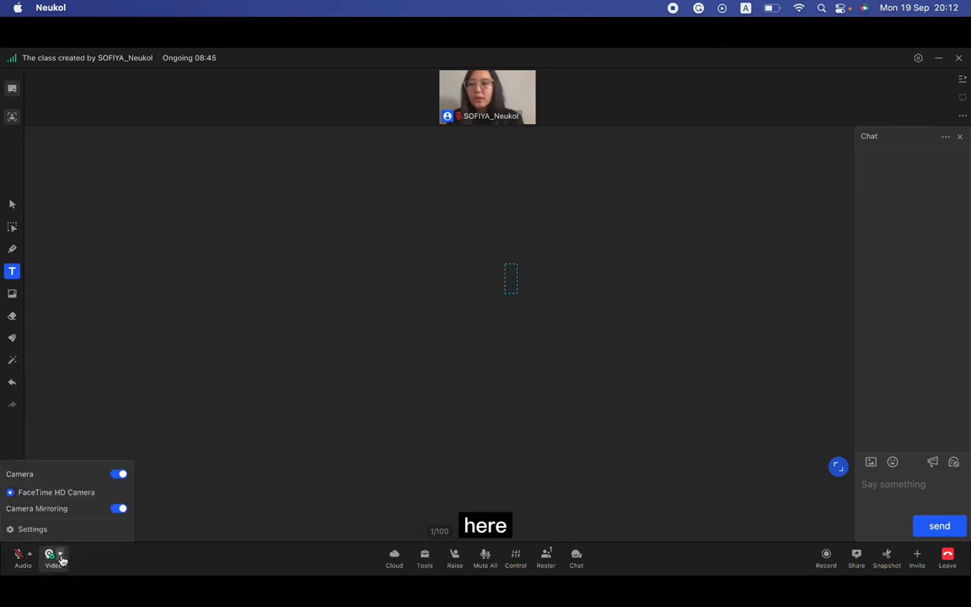
click(23, 554)
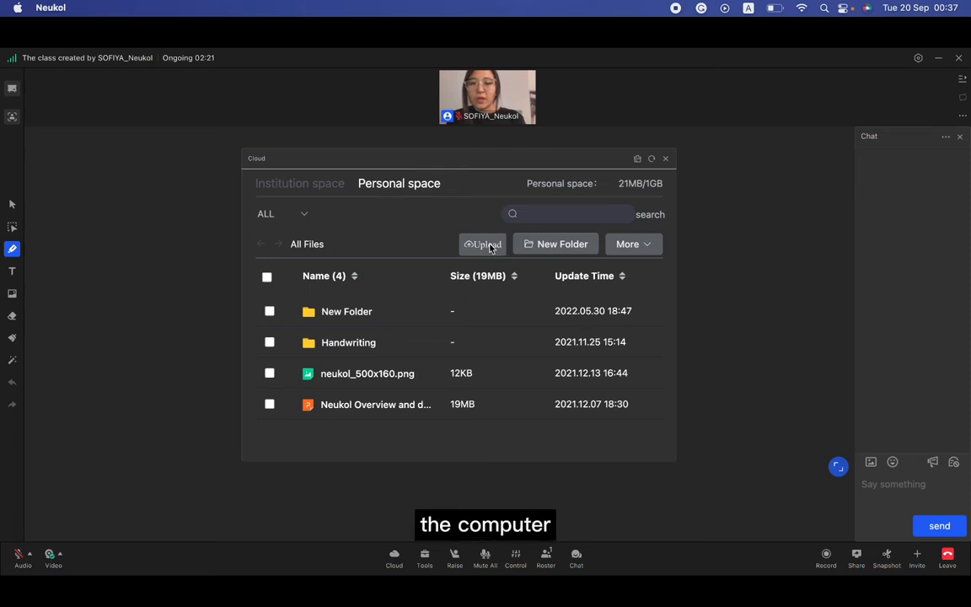
mouse_move(563, 243)
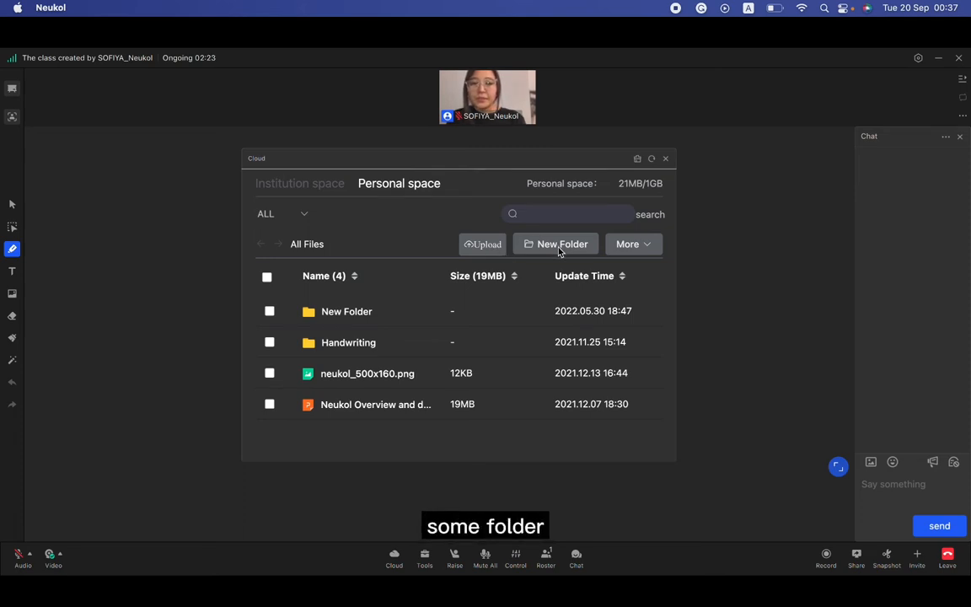
Open 'Neukol Overview and demo 1203.pptx' from the Personal cloud space.
click(627, 244)
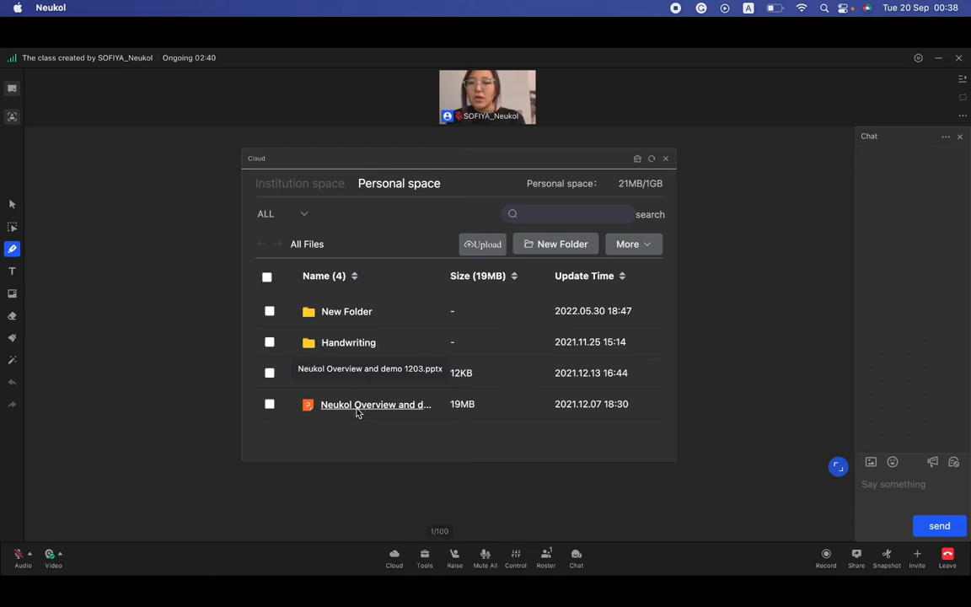
double_click(375, 404)
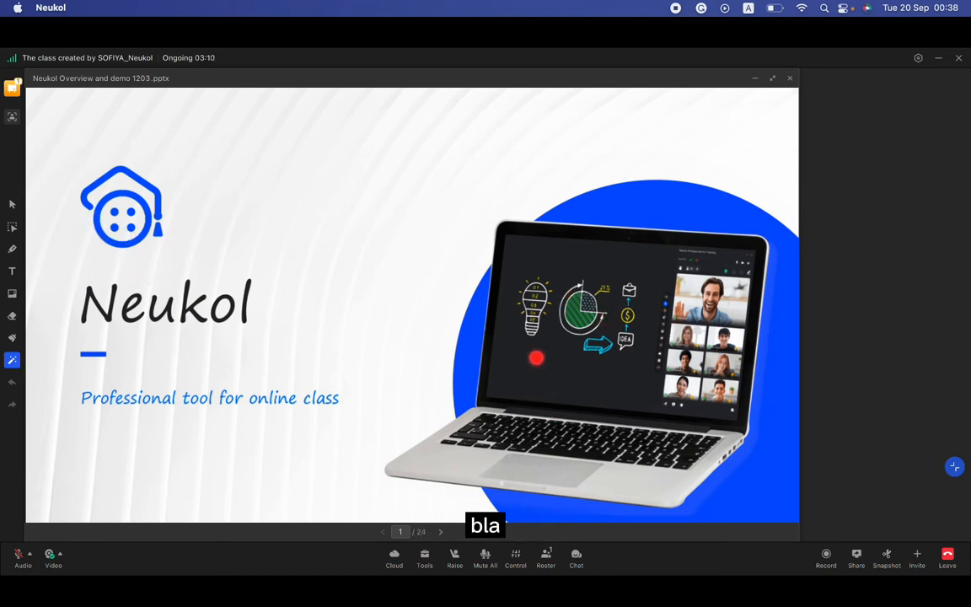
Close the Neukol Overview presentation and return to the personal cloud space.
click(393, 557)
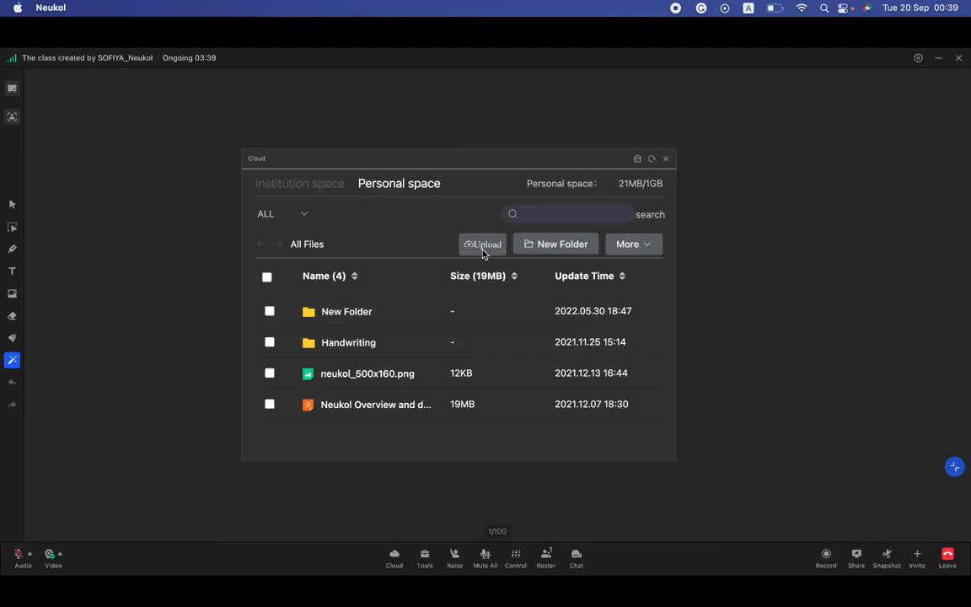
Upload a Desktop .mov screen recording to cloud files, then close the Cloud window.
click(482, 244)
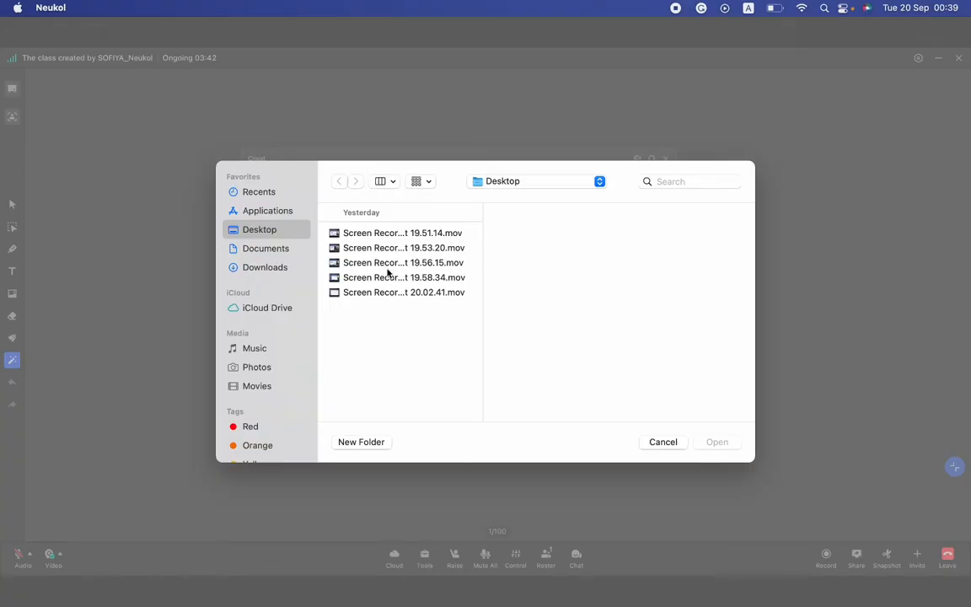
click(404, 247)
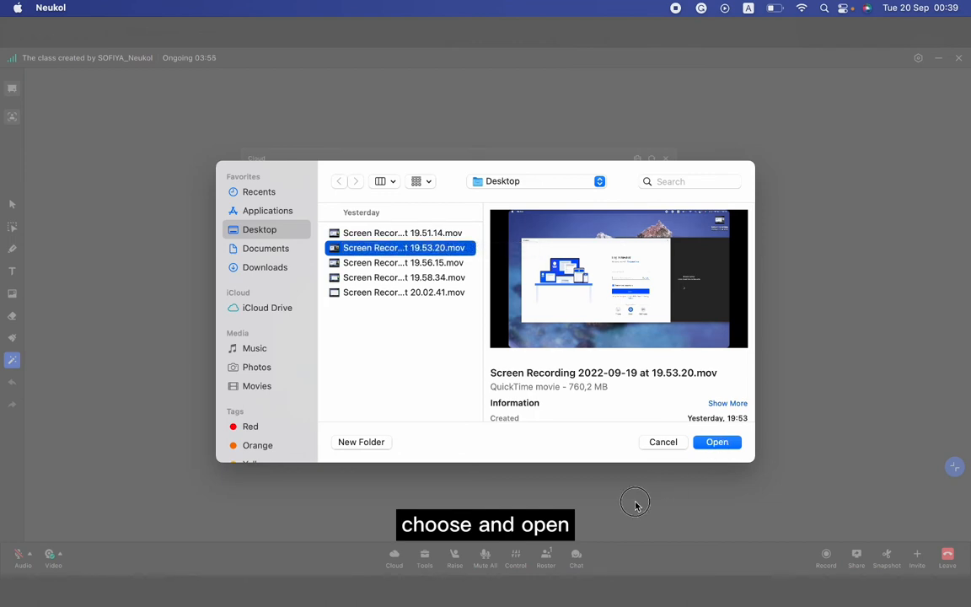
click(715, 442)
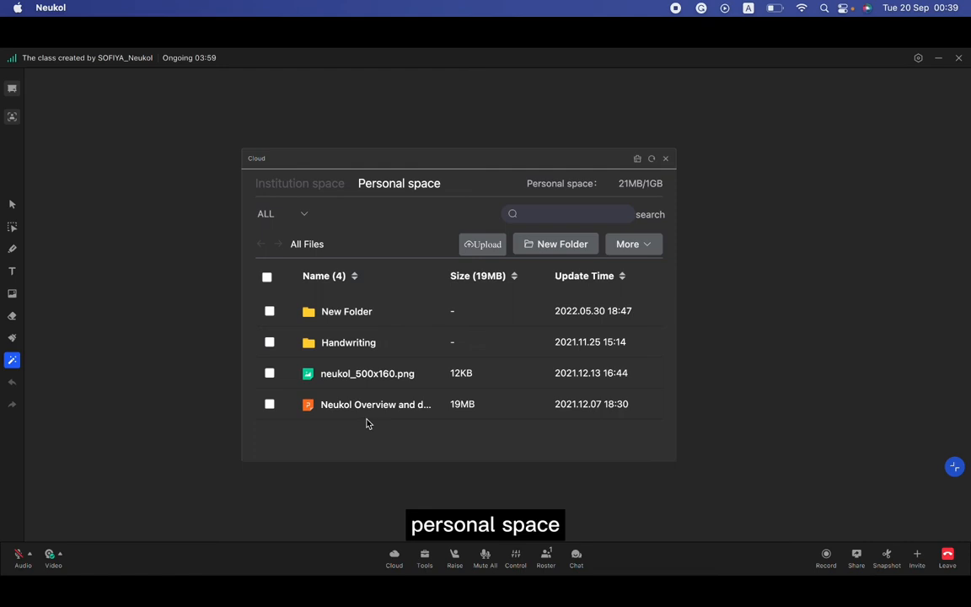
click(425, 558)
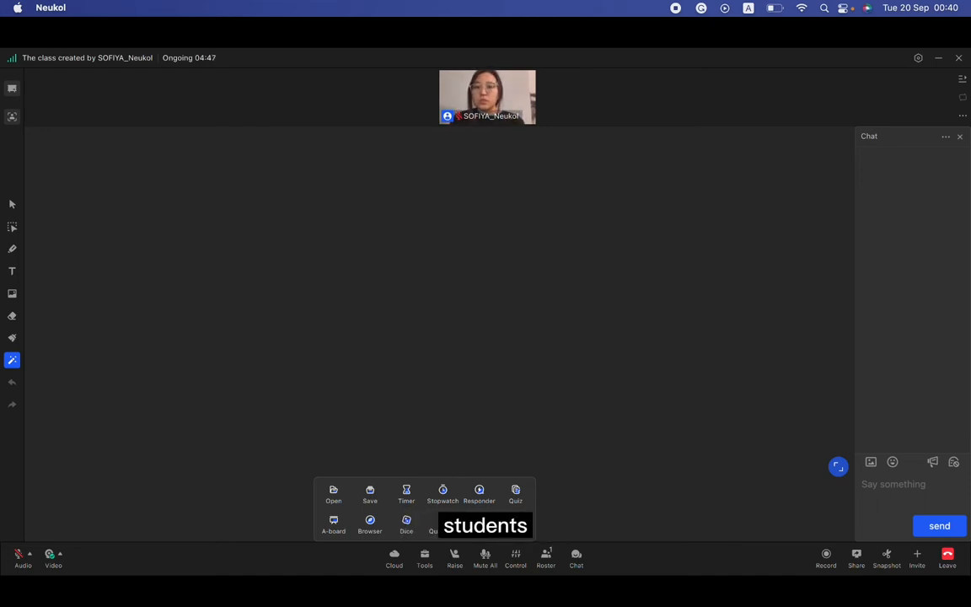
click(407, 493)
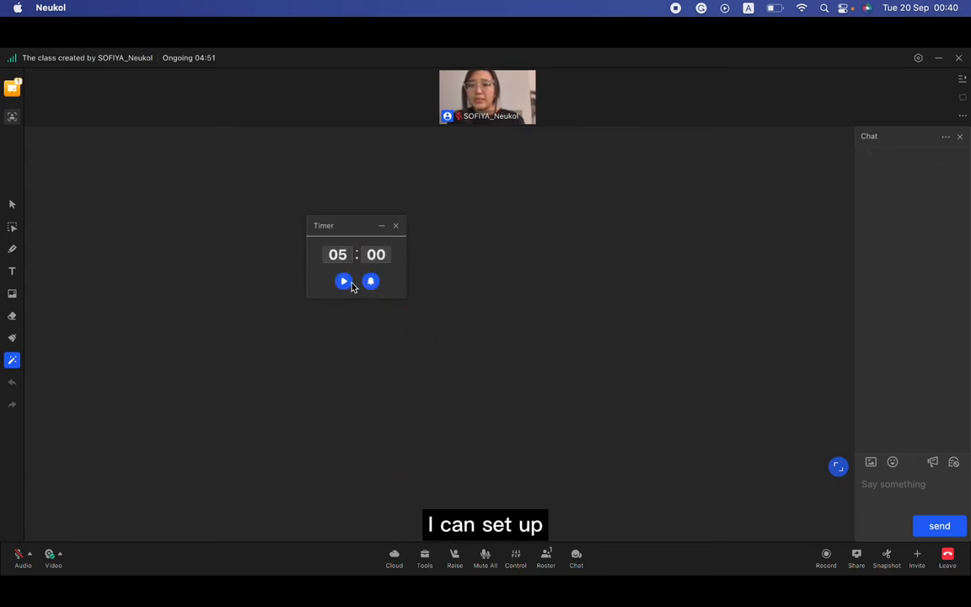
click(344, 281)
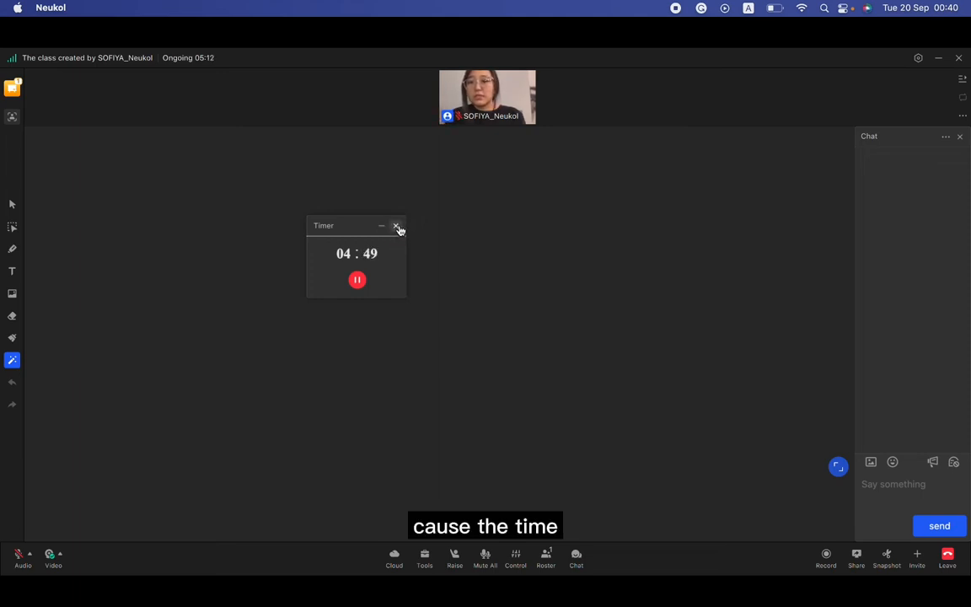
click(396, 225)
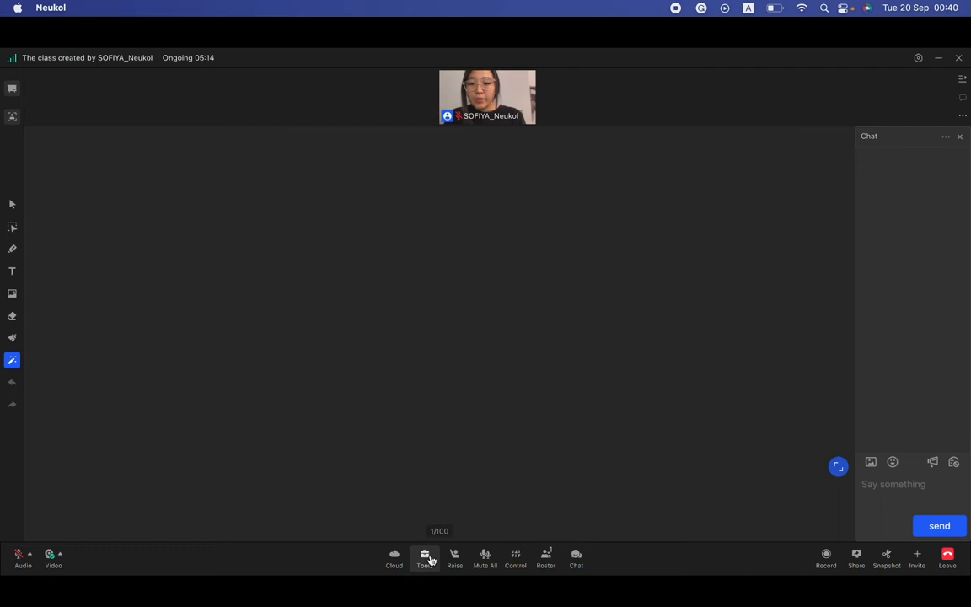
click(425, 556)
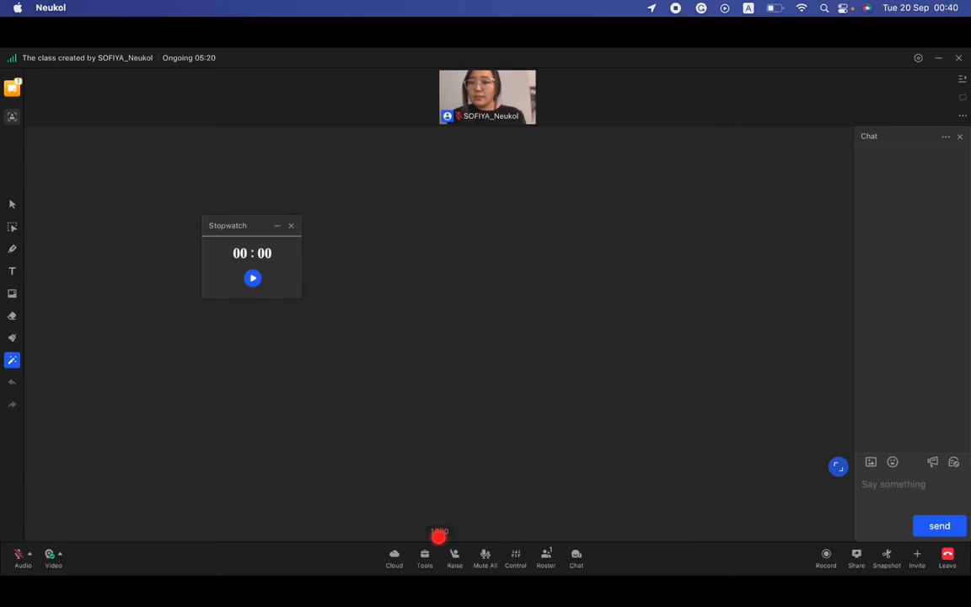
click(253, 278)
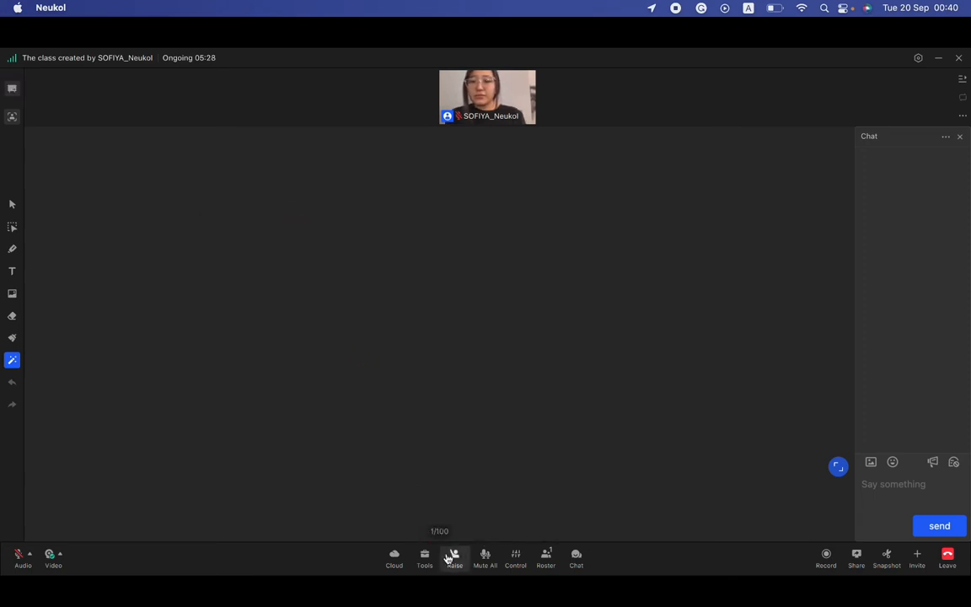
click(424, 558)
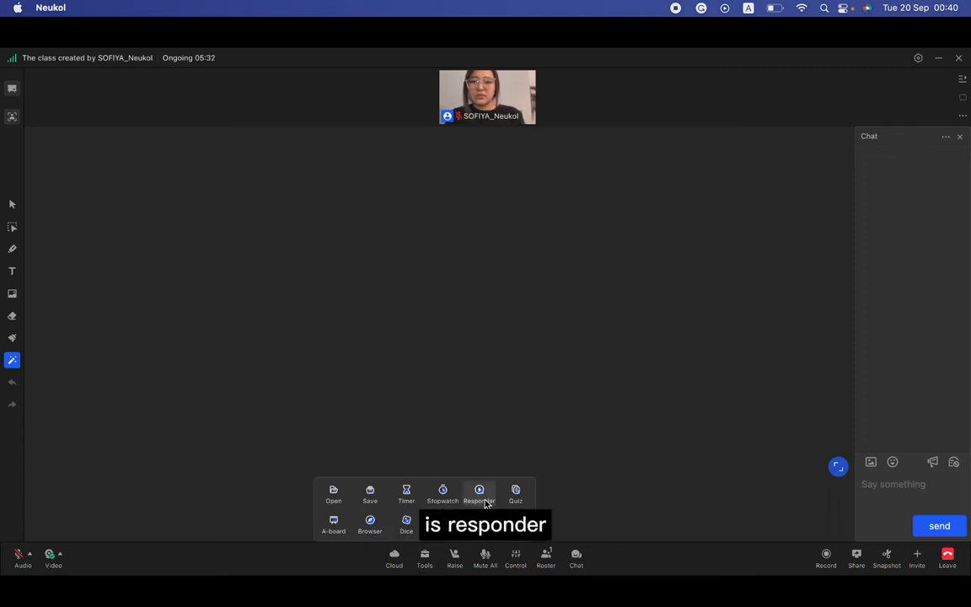
Set up a three-question quiz with answers D, C and B.
click(479, 491)
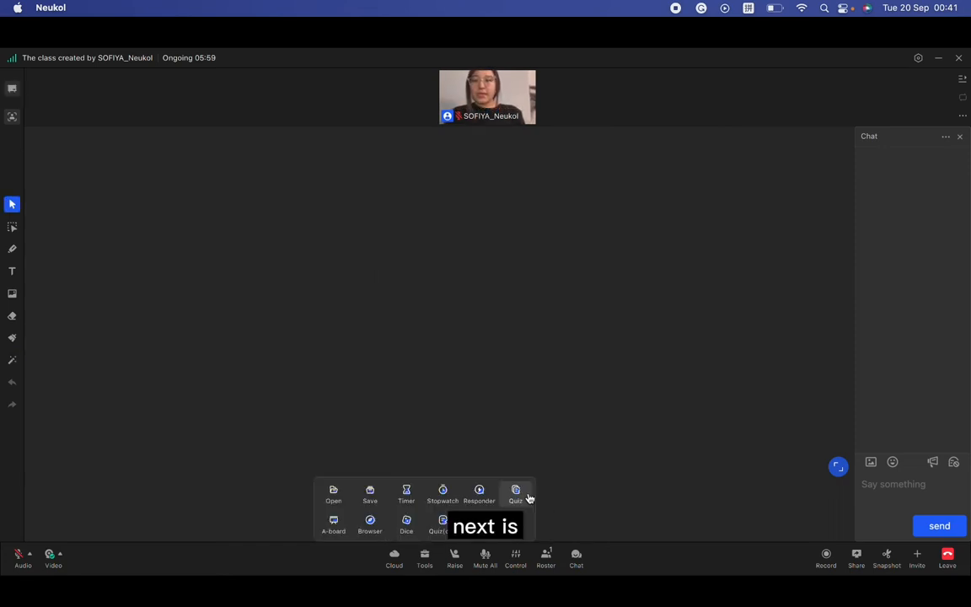
click(515, 493)
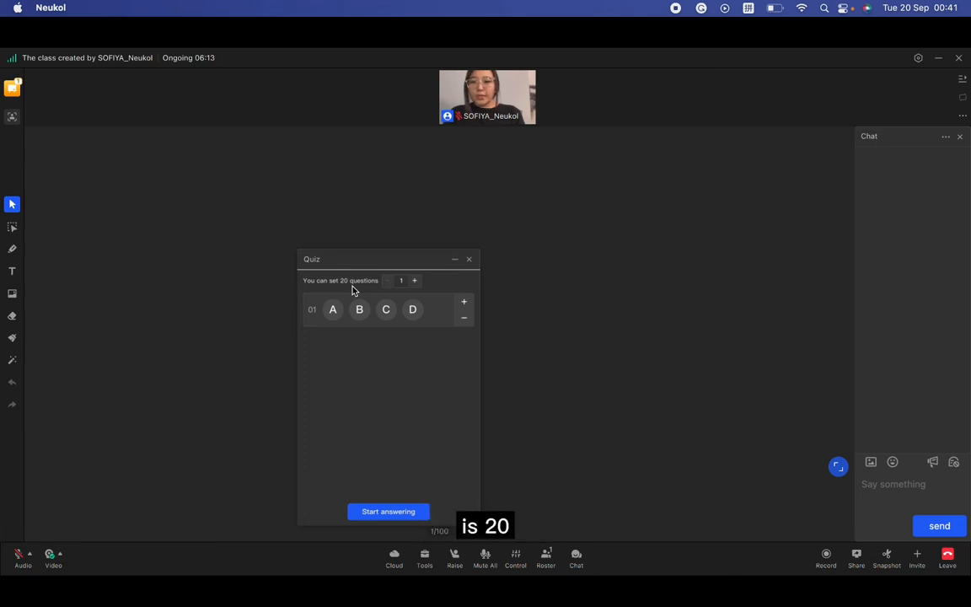
click(414, 280)
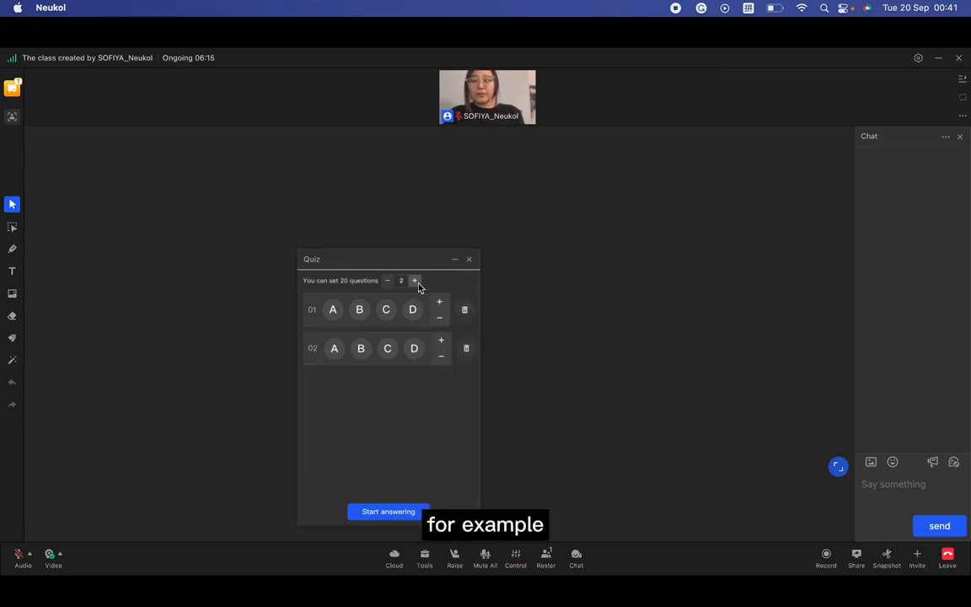
click(414, 279)
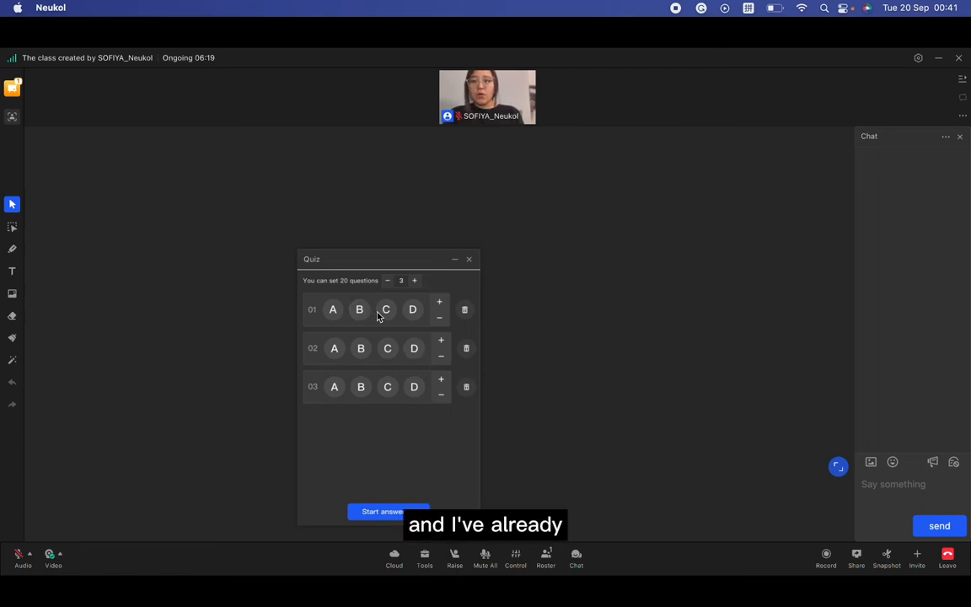
click(413, 309)
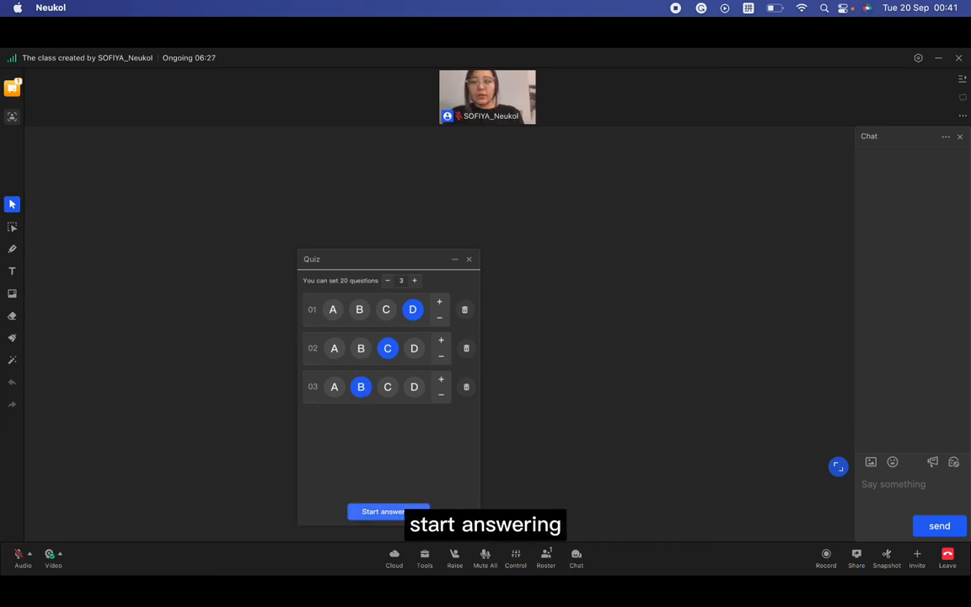
Run the quiz, view the 33.3% accuracy results and reward the student.
click(388, 512)
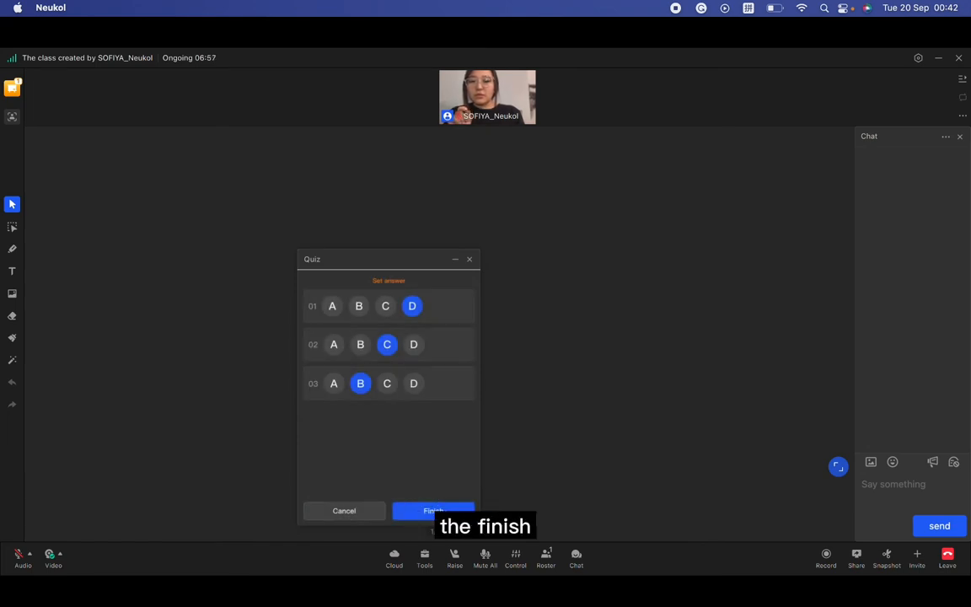
click(432, 511)
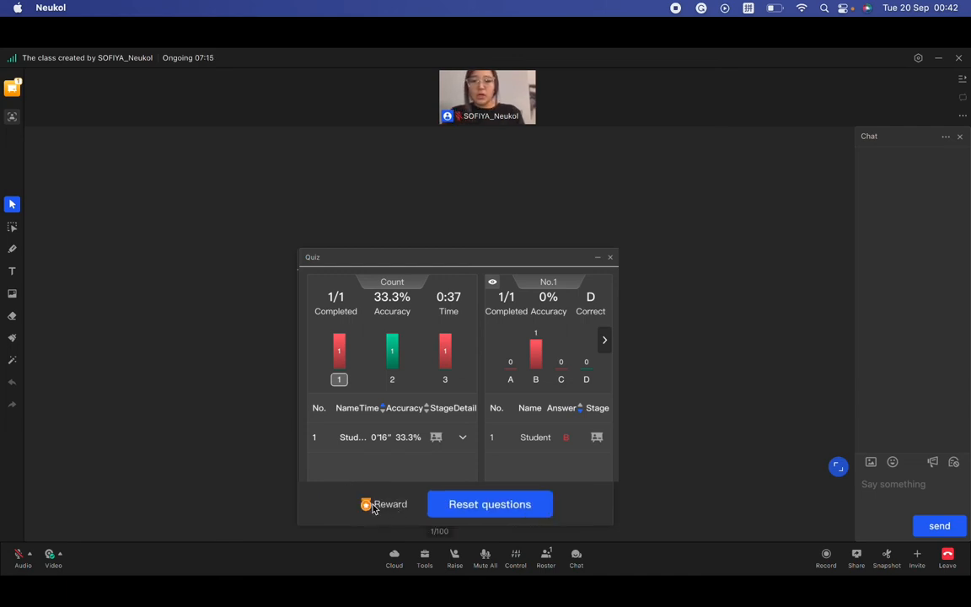
click(384, 504)
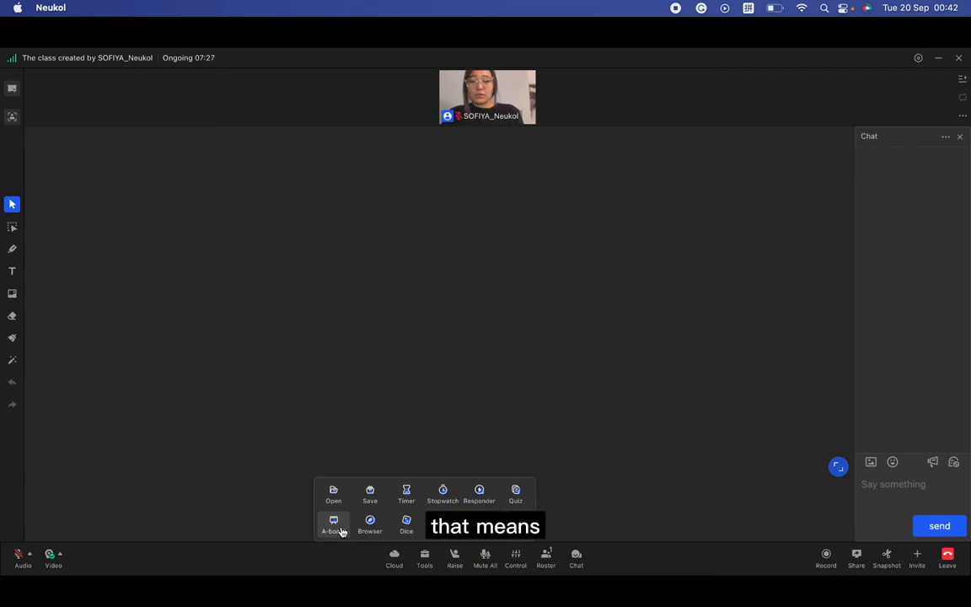
Open an A-board to students, view a student's answer, collect answers, then close and clear it.
click(333, 522)
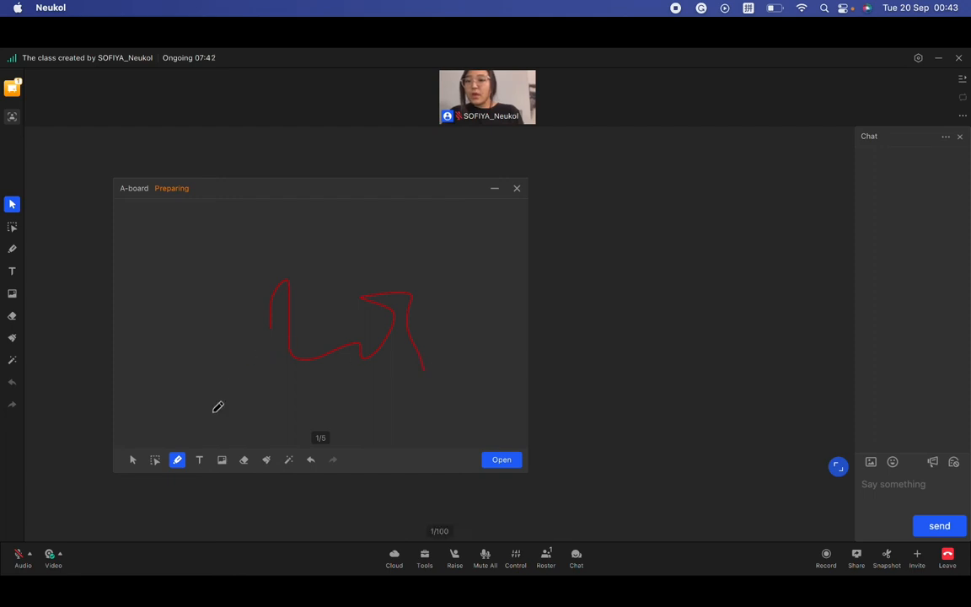
click(502, 460)
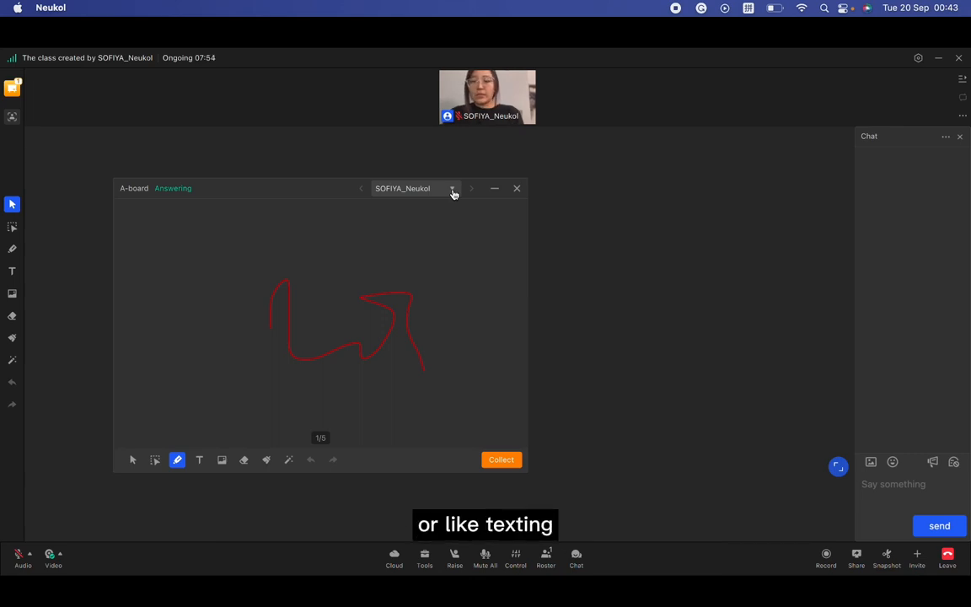
click(453, 188)
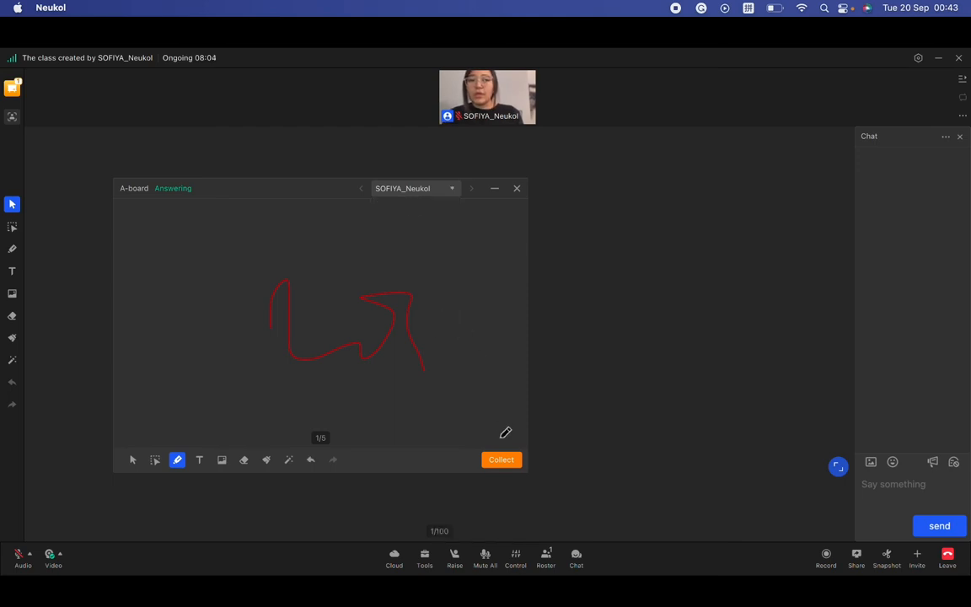
click(501, 459)
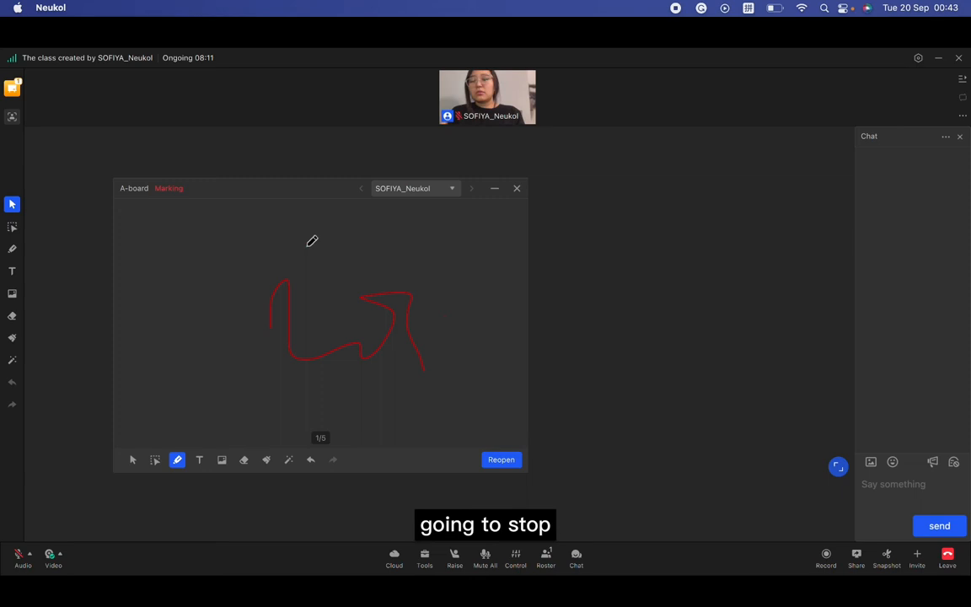
click(517, 188)
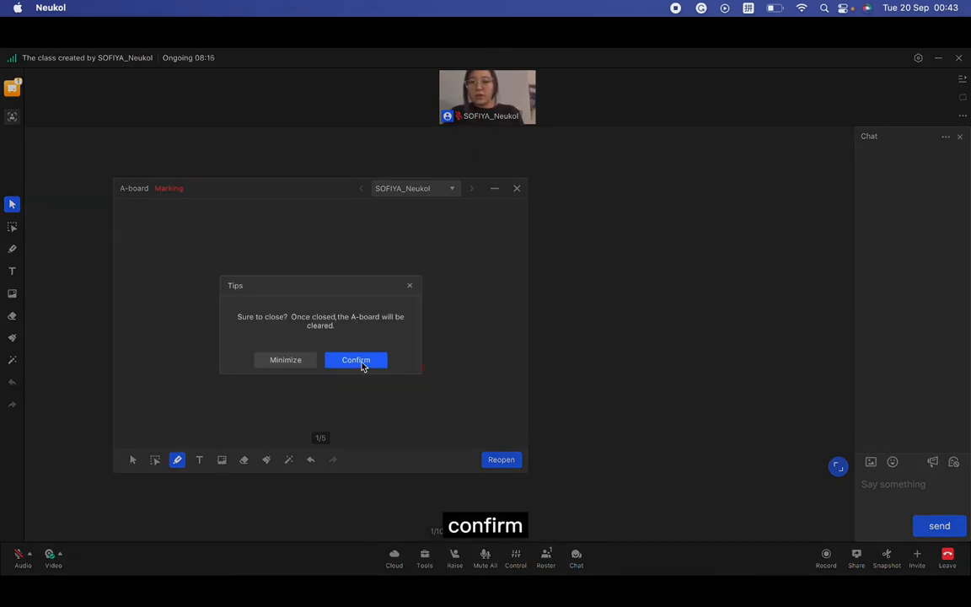
click(356, 360)
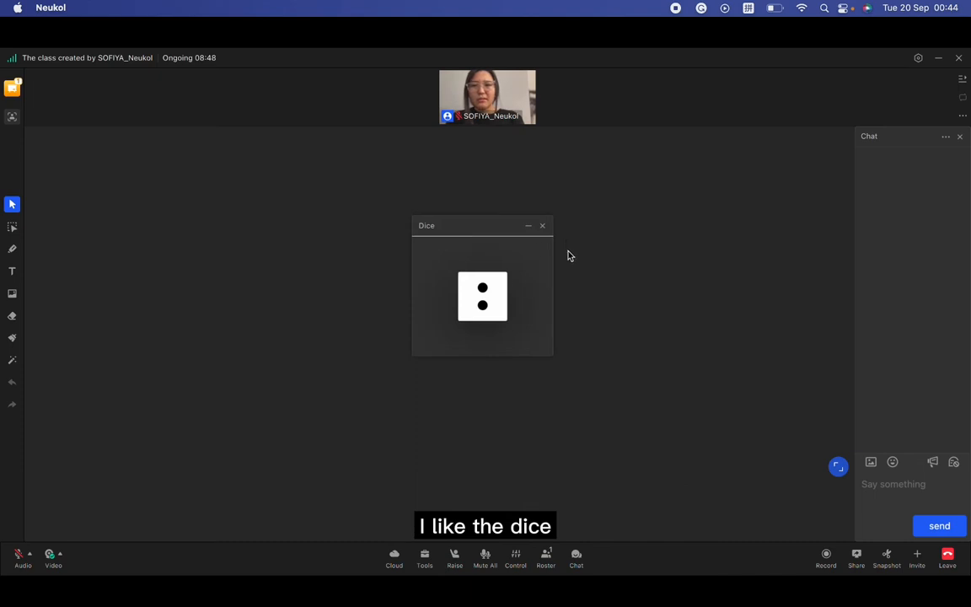
Roll the classroom dice once more and close the Dice window.
click(482, 296)
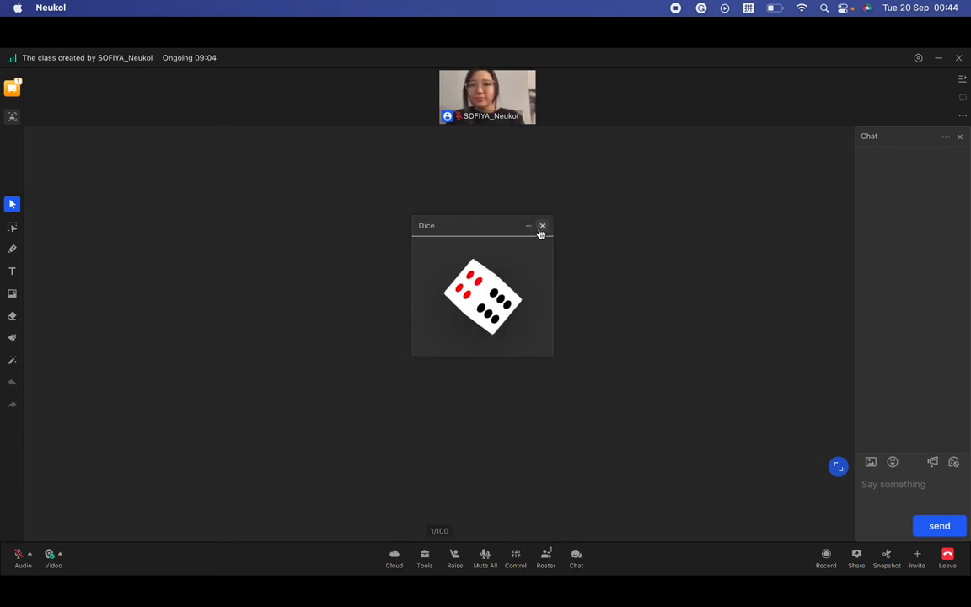
click(542, 226)
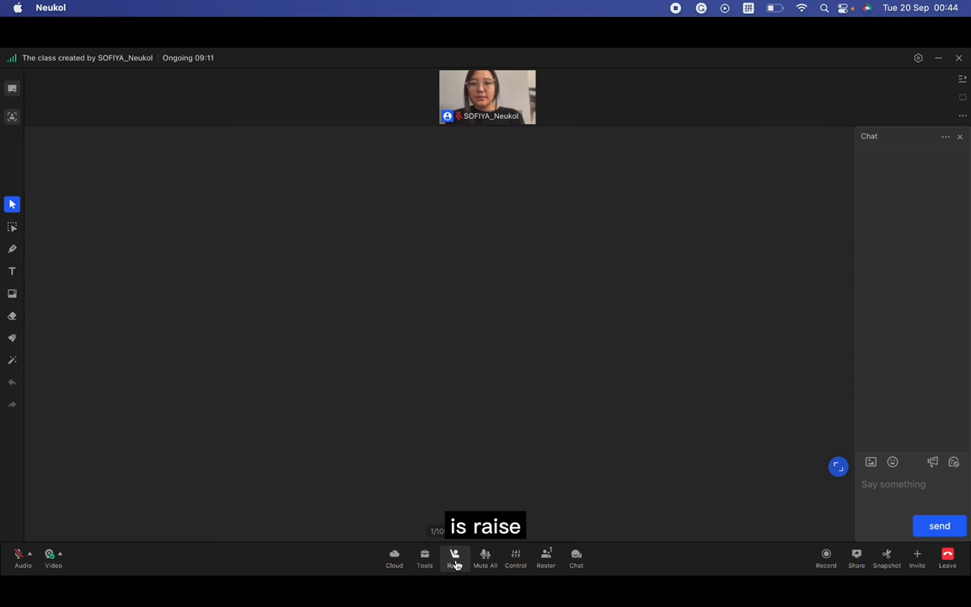
Enable hand raising and put the raising student on stage.
click(454, 556)
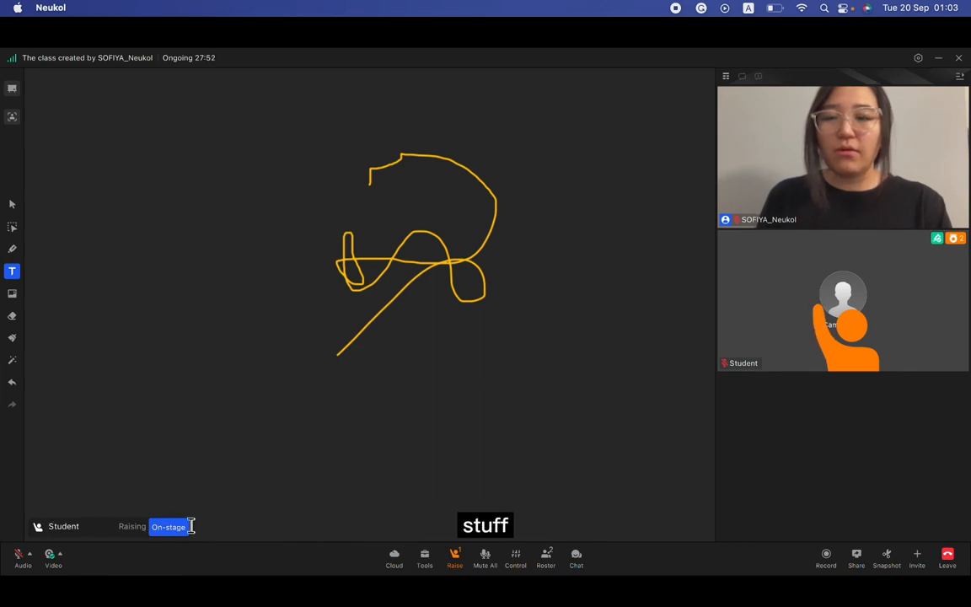
click(167, 526)
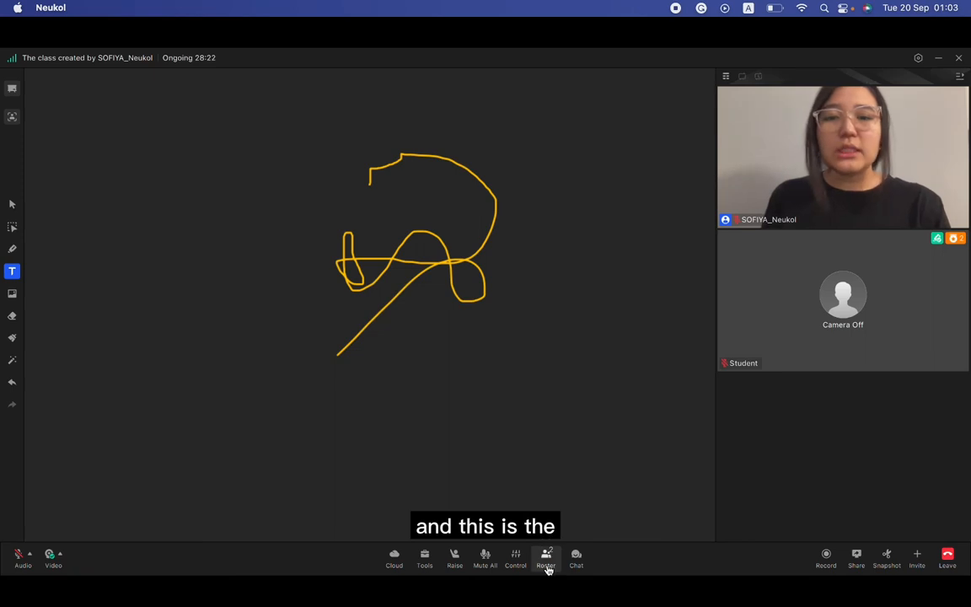
From the Roster, make Student a co-host and confirm in the Tips dialog.
click(545, 556)
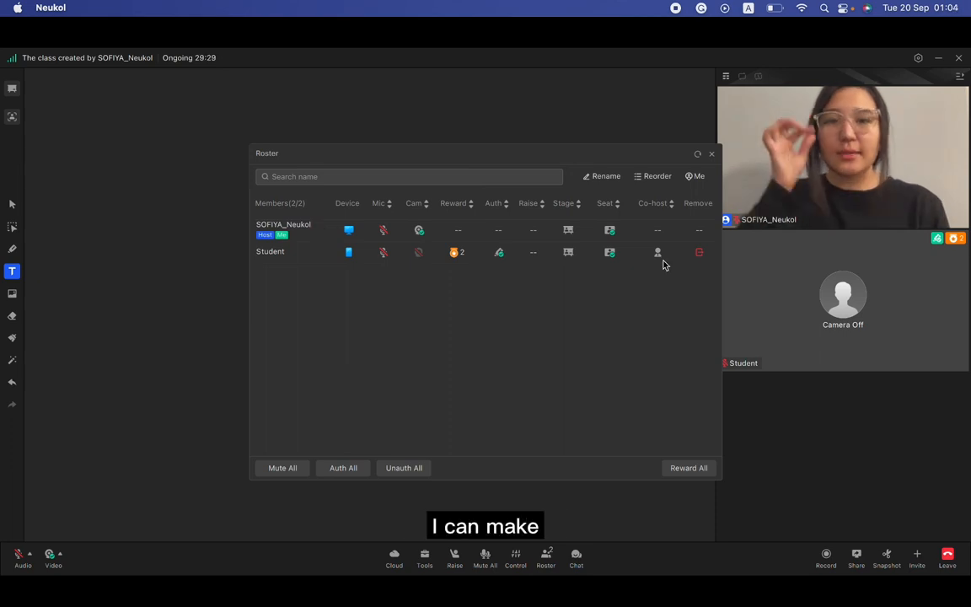
click(657, 252)
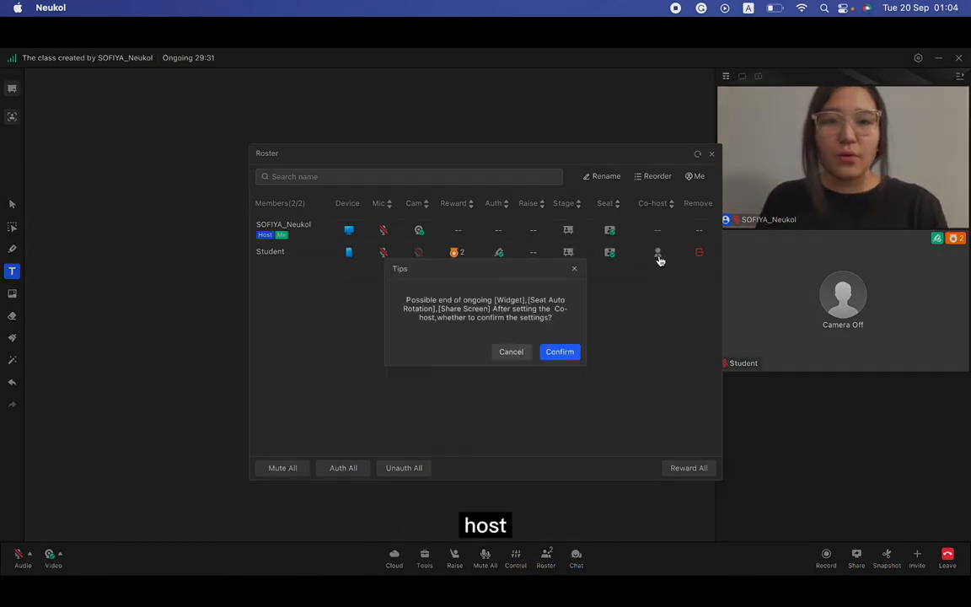
click(558, 351)
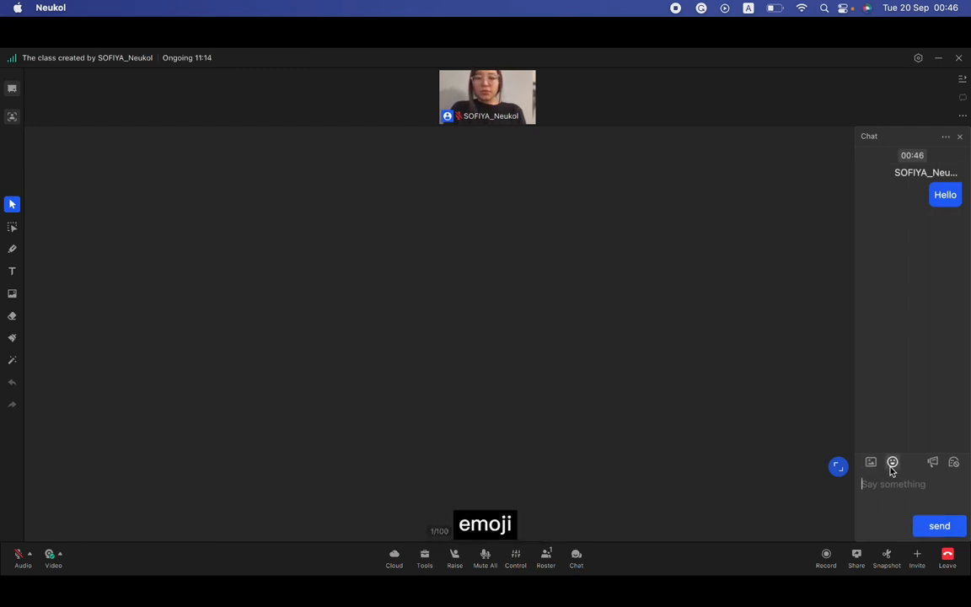
mouse_move(933, 461)
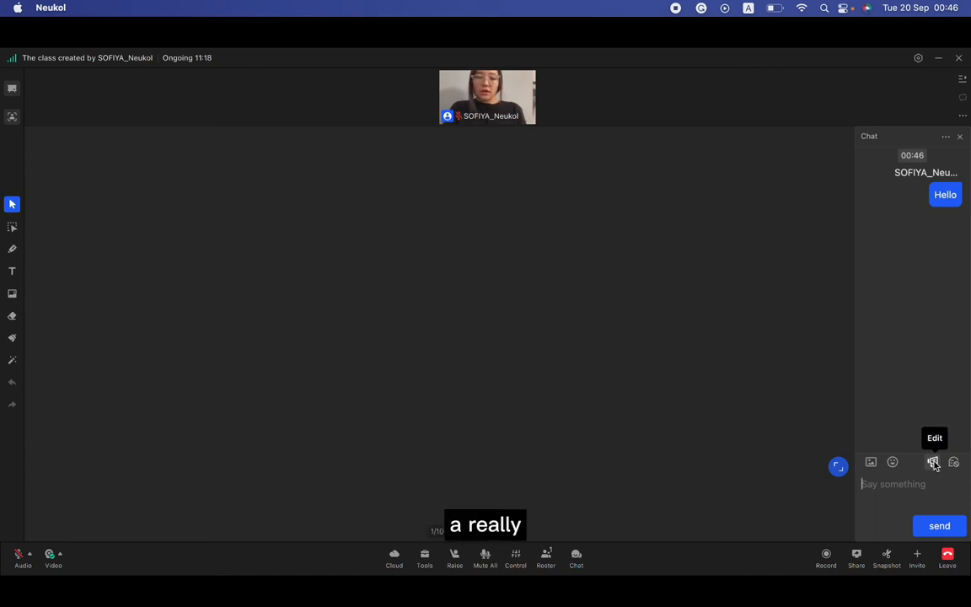
Release the announcement '30th of september will be the test', expand it, and mute chat.
click(932, 461)
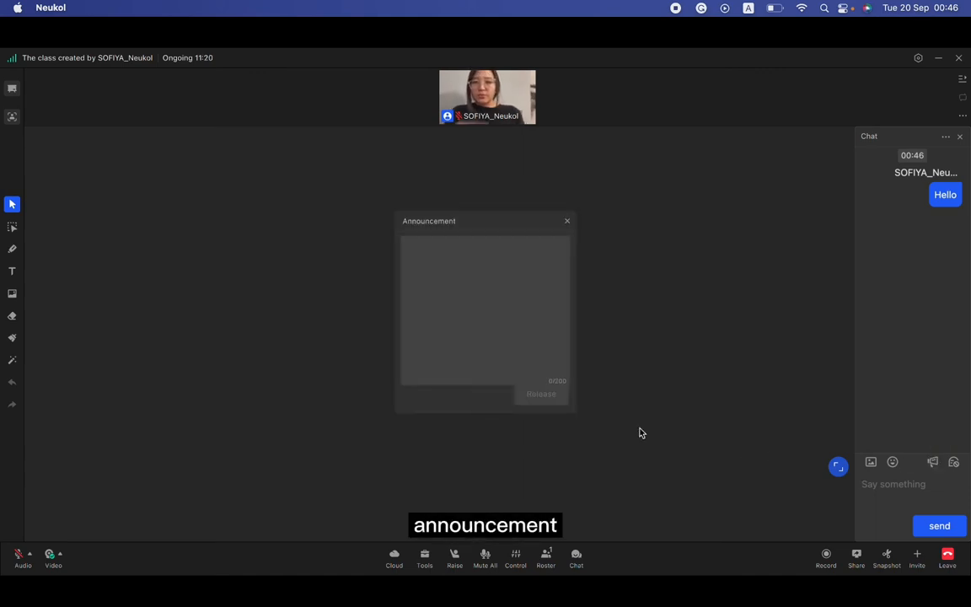
text(30th of september will be t)
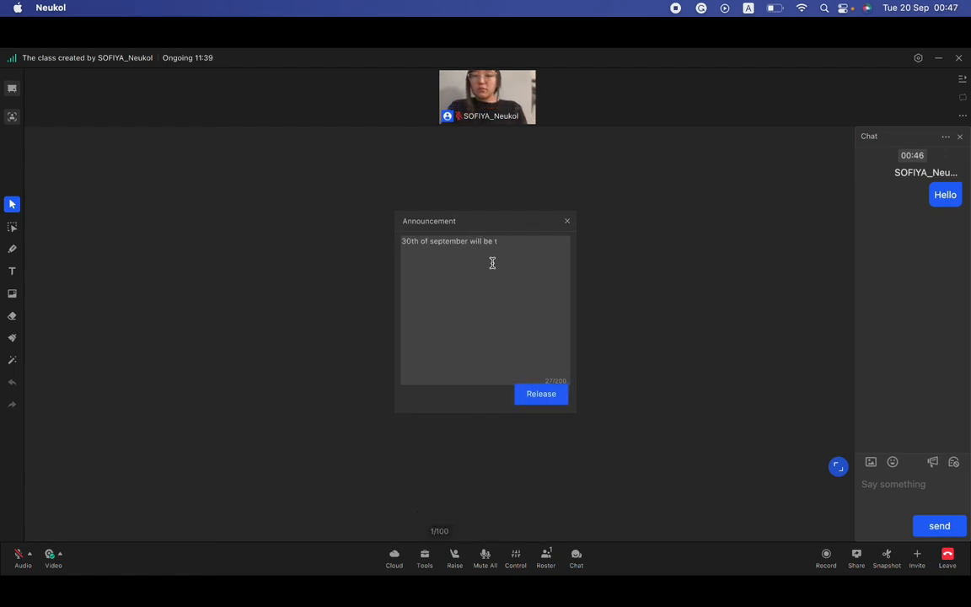
text(he te)
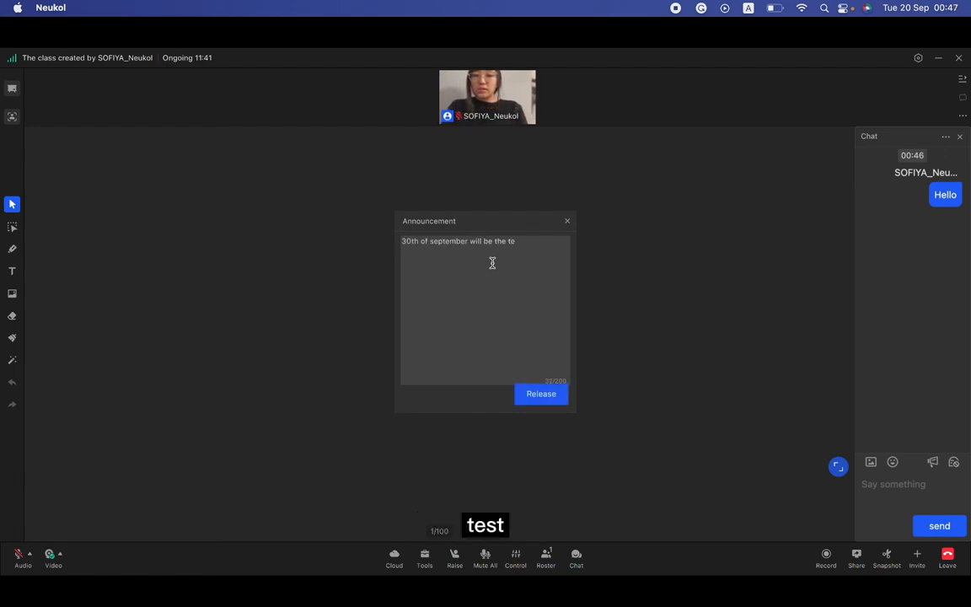
click(541, 394)
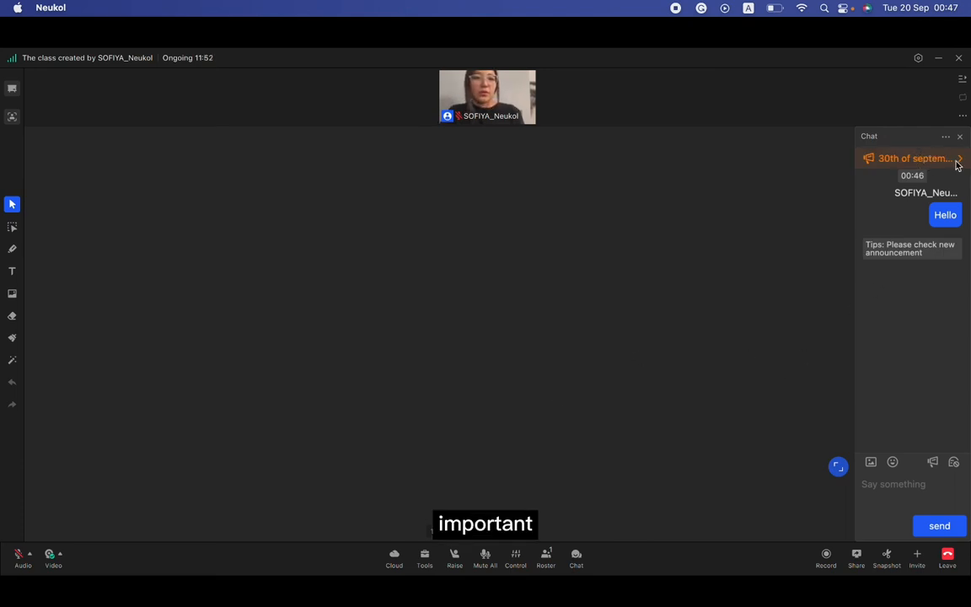
click(959, 160)
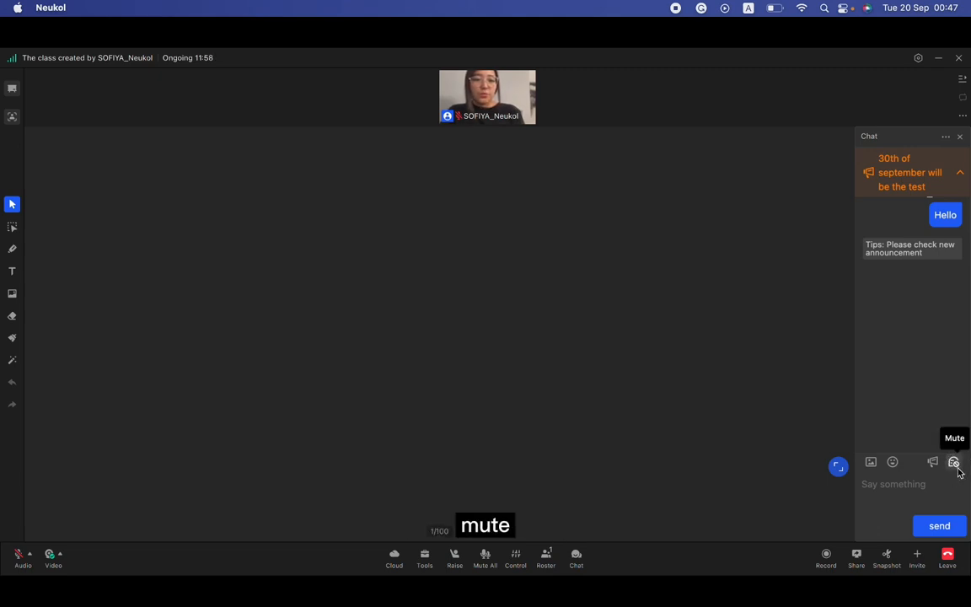
click(953, 460)
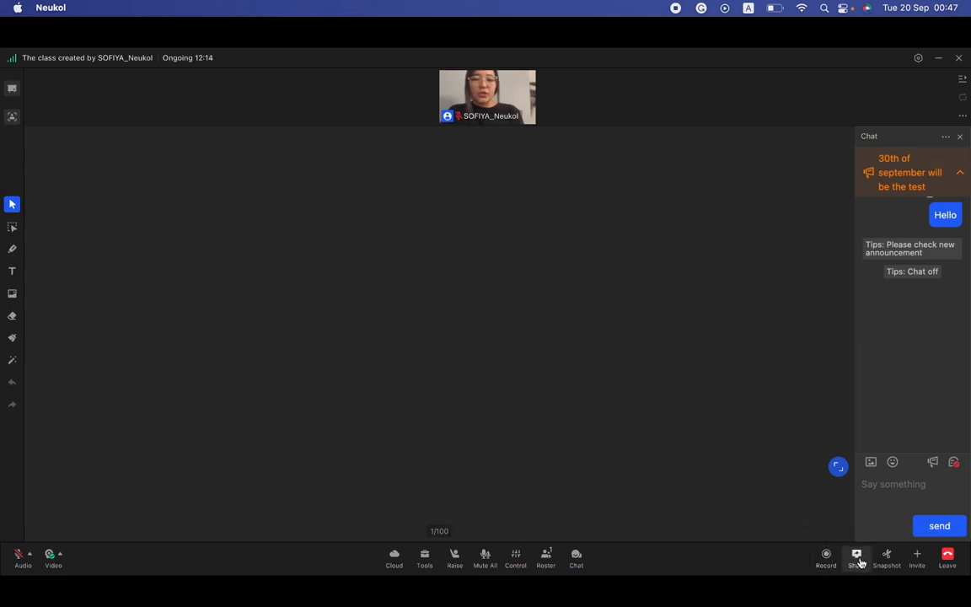
mouse_move(885, 556)
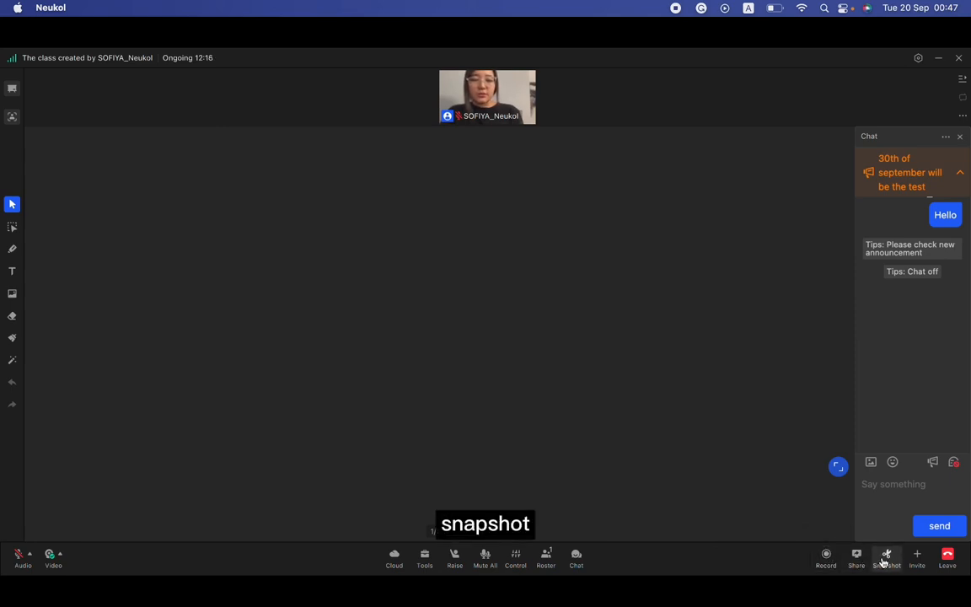
Check the Room ID under Invite, then choose Downstage All from the layout menu.
click(917, 556)
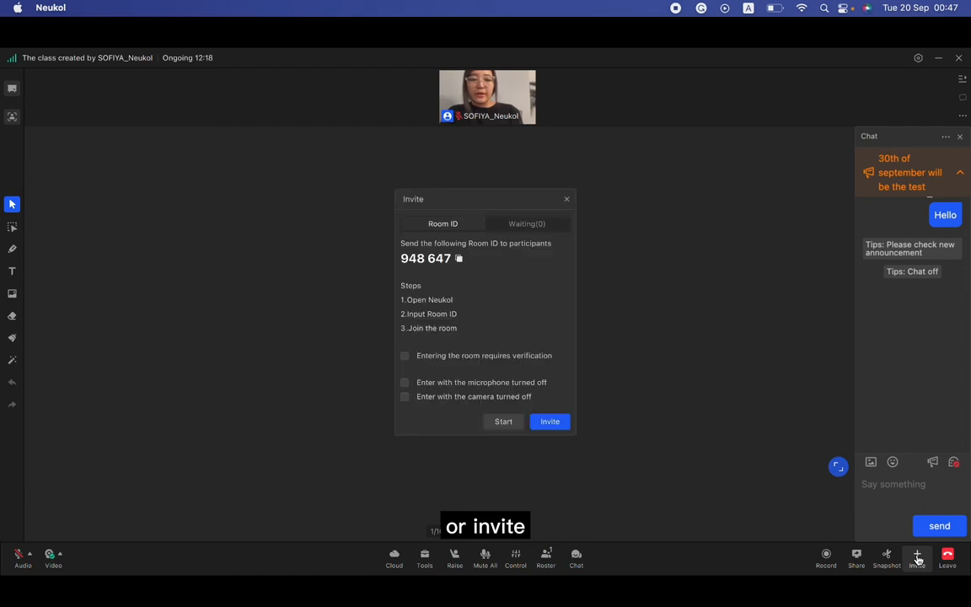
click(566, 198)
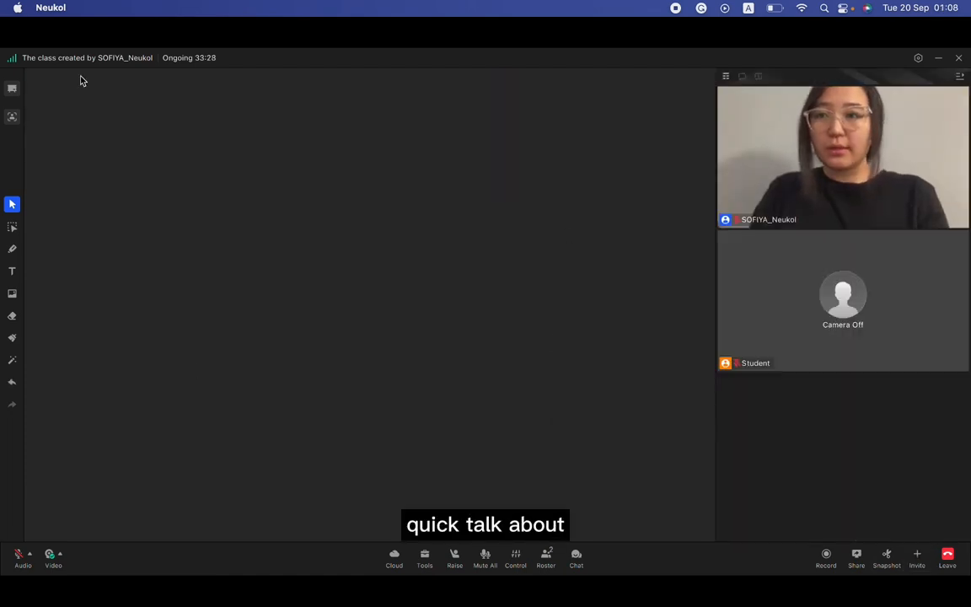
click(12, 117)
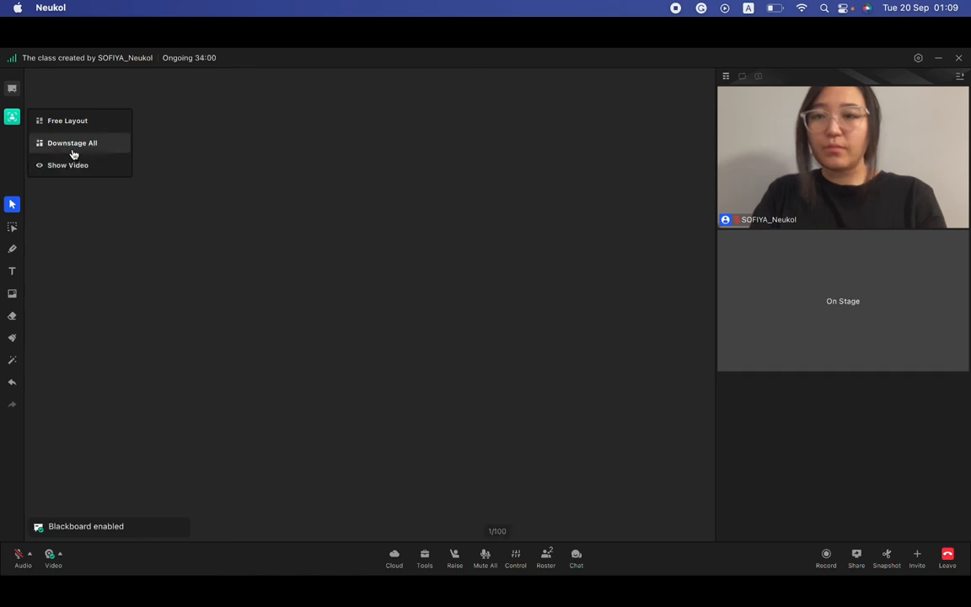
click(72, 142)
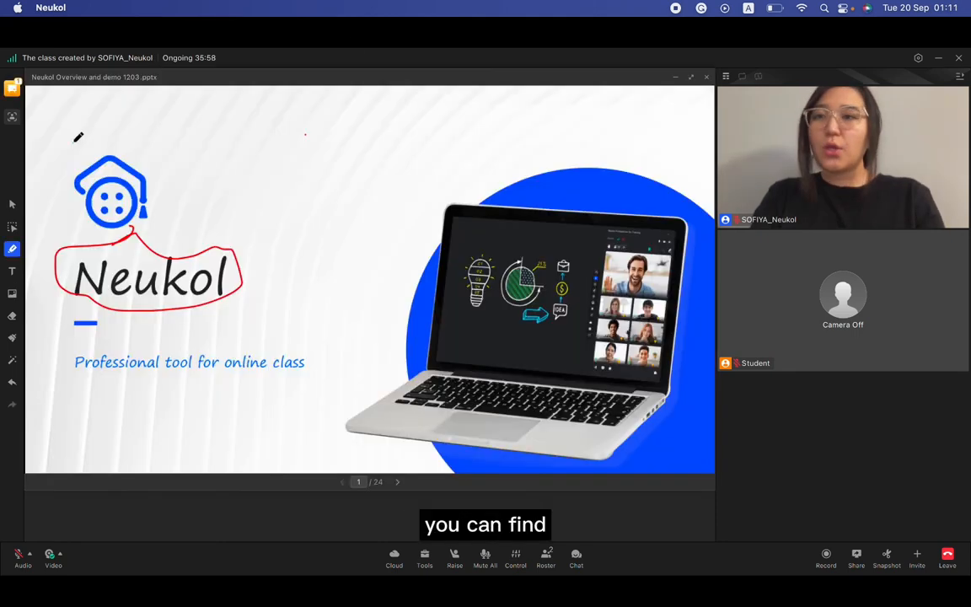
Start a five-minute countdown timer and list the opened files and tools.
click(12, 89)
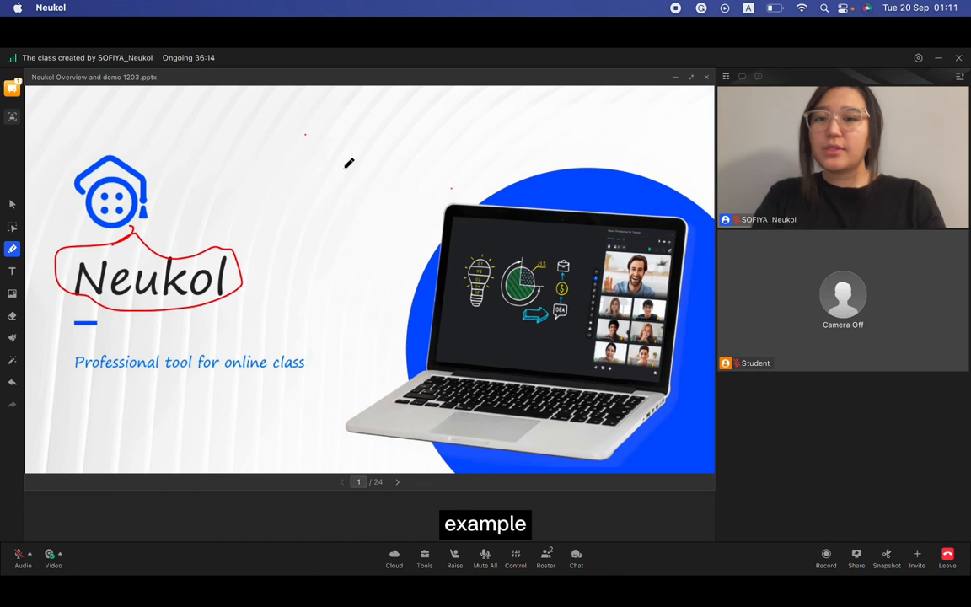
click(424, 558)
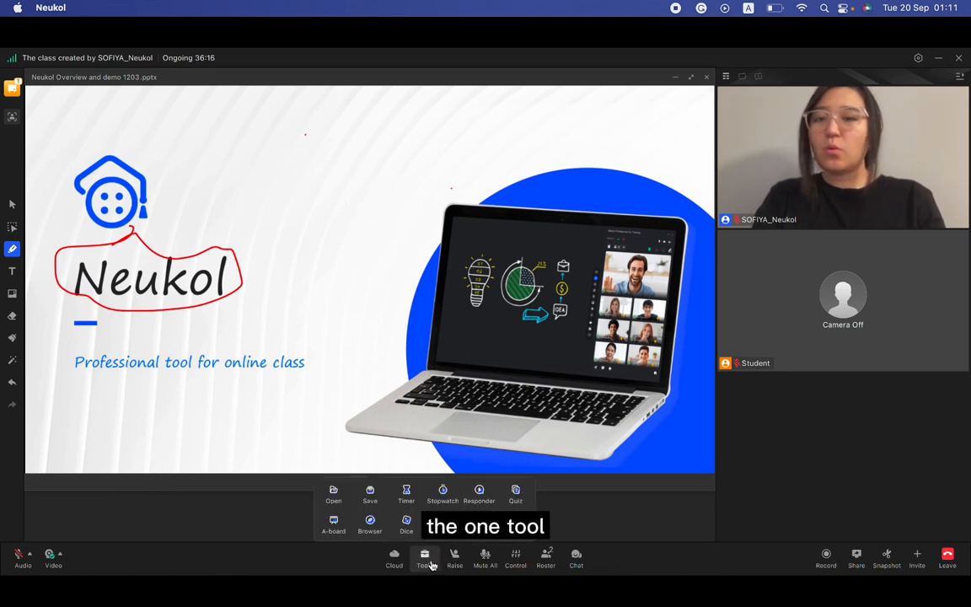
click(406, 493)
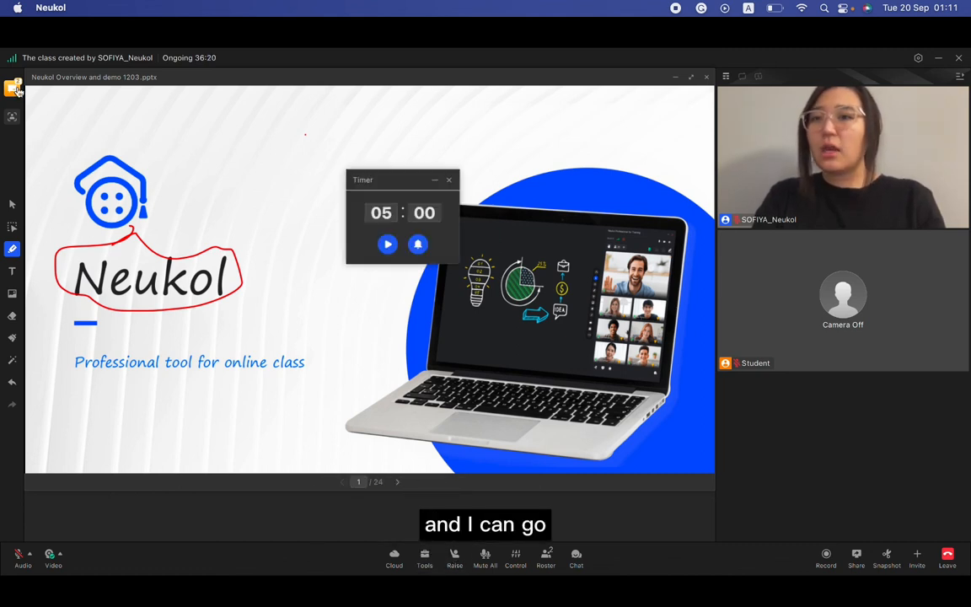
click(13, 88)
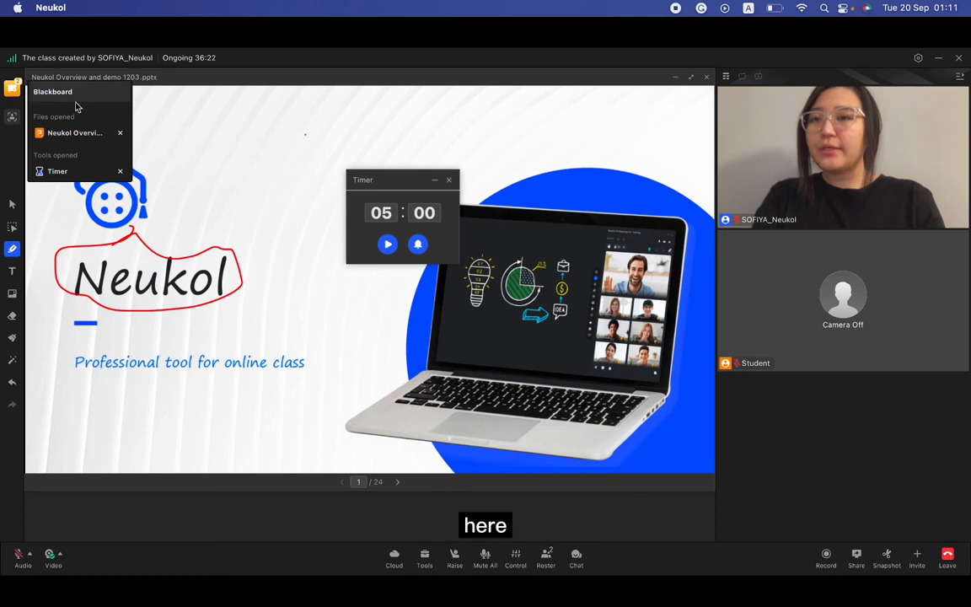